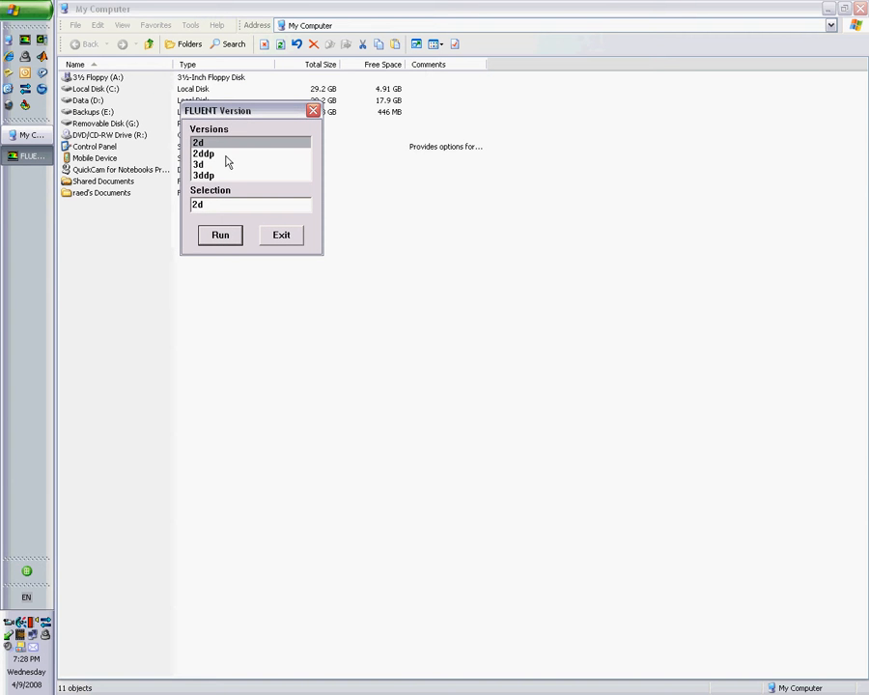
{"action": "mouse_move", "coordinate": [220, 159]}
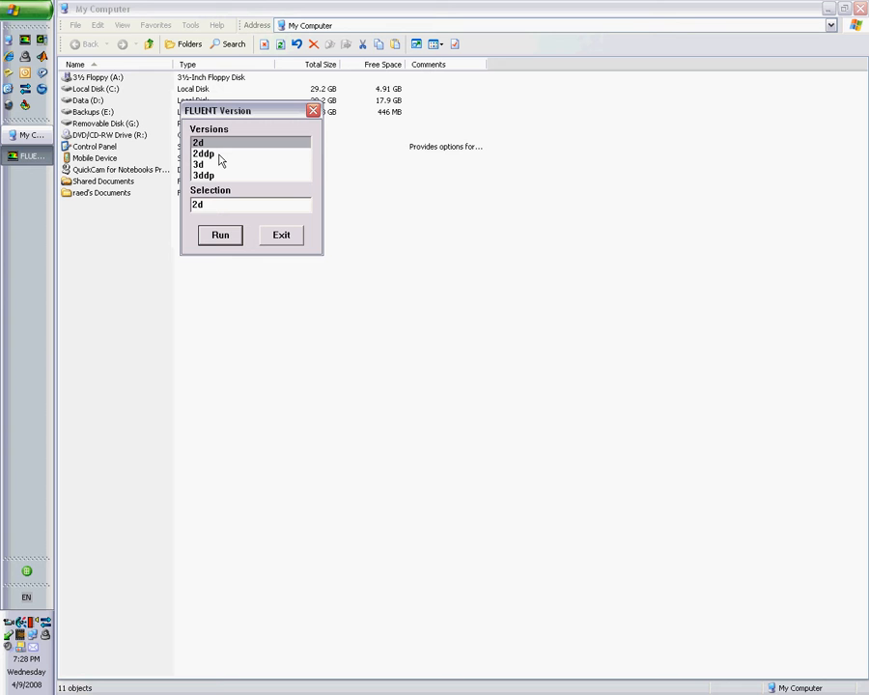
Launch the 2ddp (two-dimensional double-precision) solver version from the FLUENT Launcher.
{"action": "left_click", "coordinate": [203, 155]}
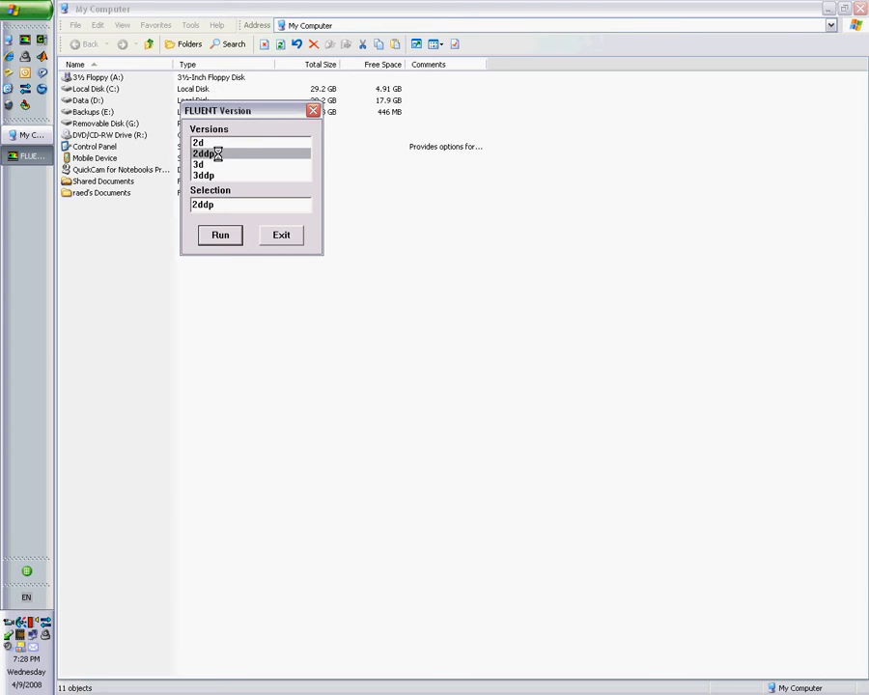
{"action": "left_click", "coordinate": [282, 236]}
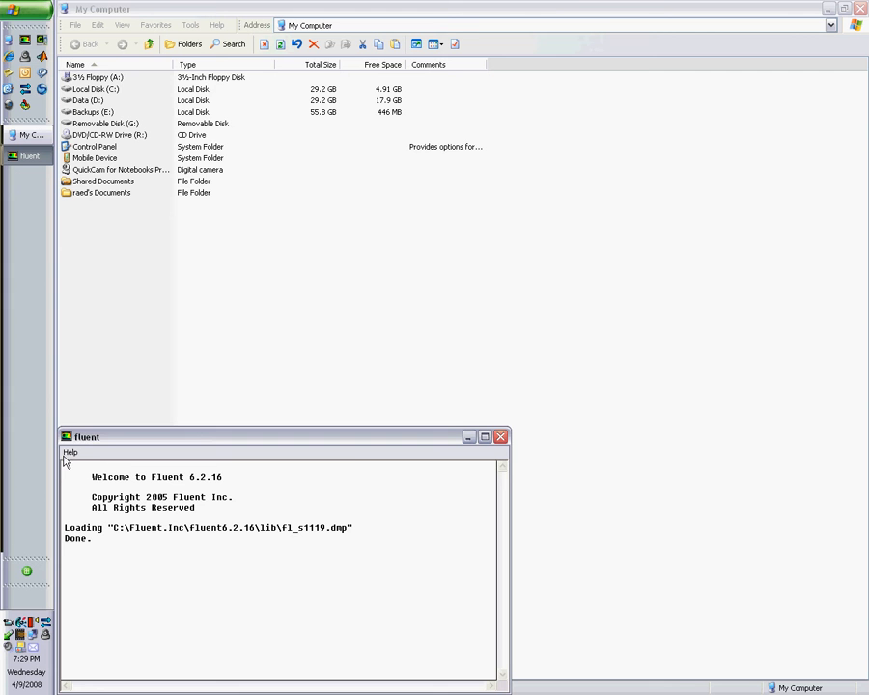
Read the wavy.msh mesh from the wavy folder under the Fluent directory.
{"action": "left_click", "coordinate": [69, 451]}
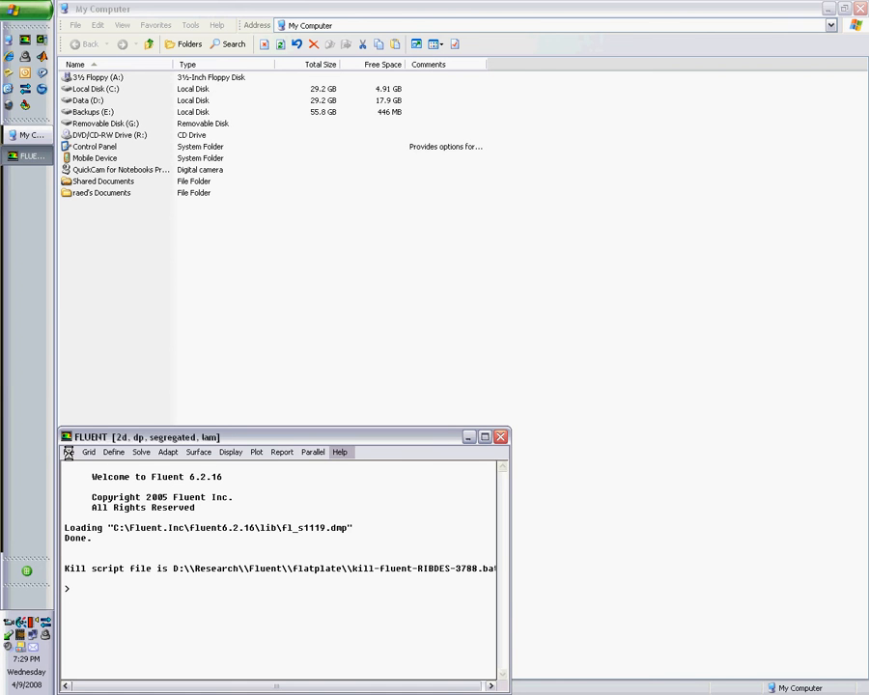
{"action": "left_click", "coordinate": [70, 452]}
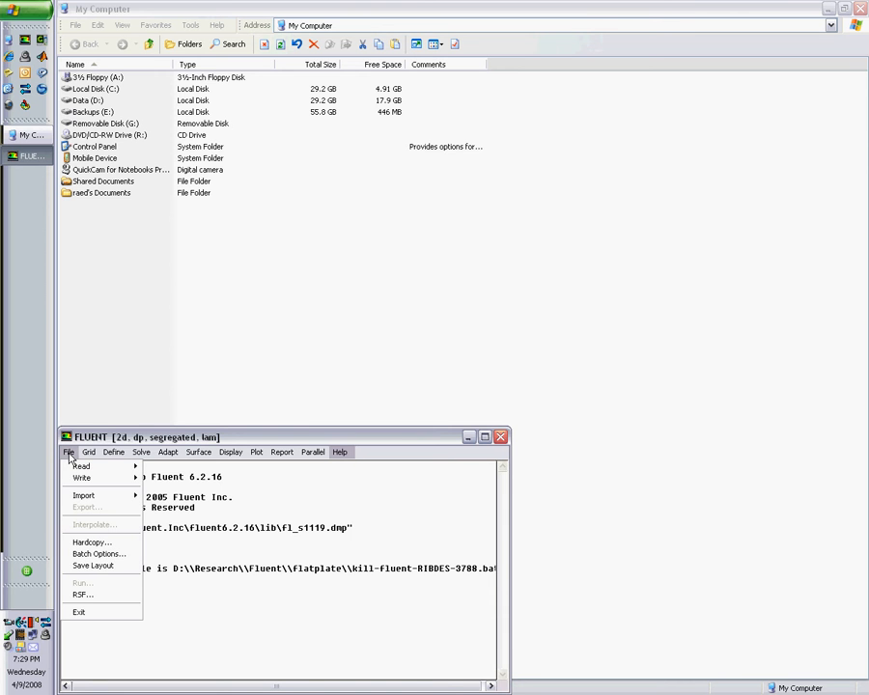
{"action": "mouse_move", "coordinate": [82, 465]}
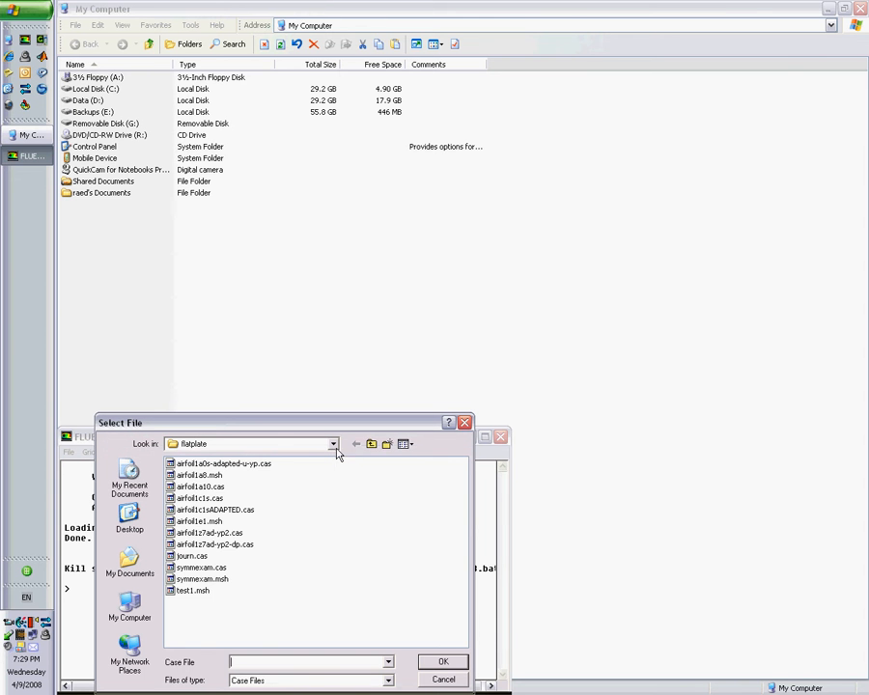
{"action": "left_click", "coordinate": [355, 444]}
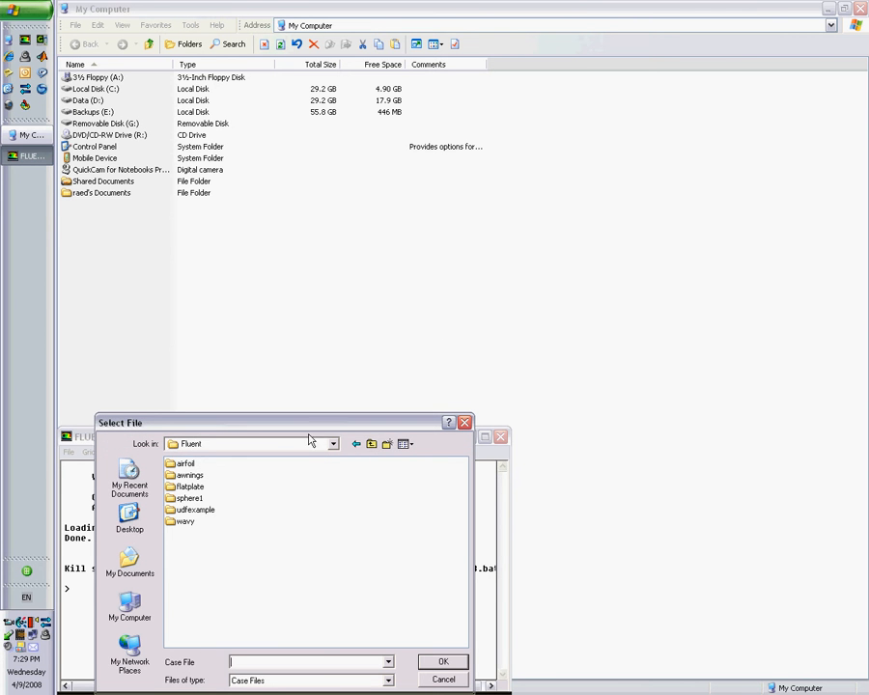
{"action": "double_click", "coordinate": [185, 522]}
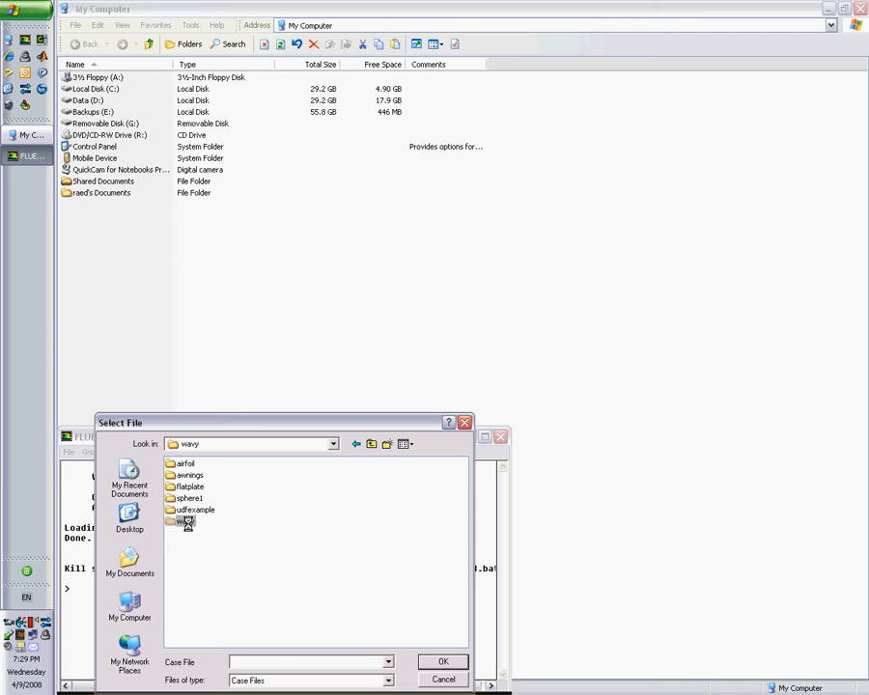
{"action": "double_click", "coordinate": [189, 522]}
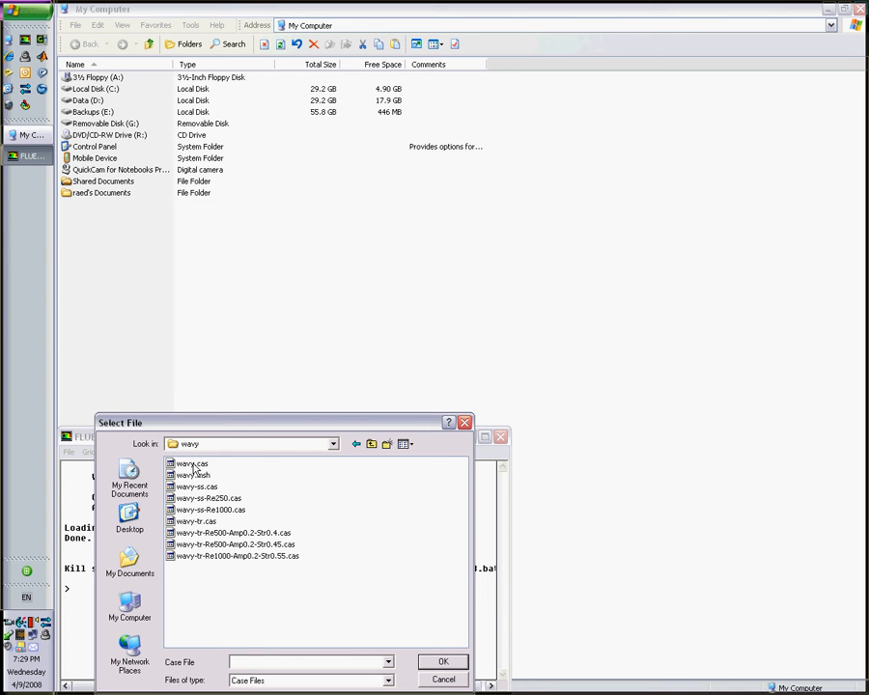
{"action": "left_click", "coordinate": [194, 475]}
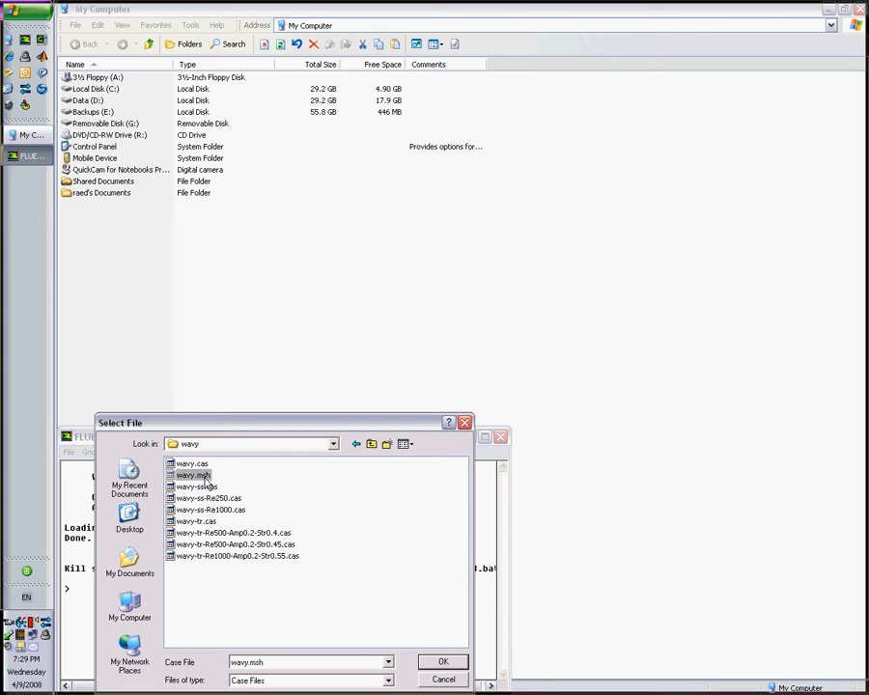
{"action": "left_click", "coordinate": [445, 660]}
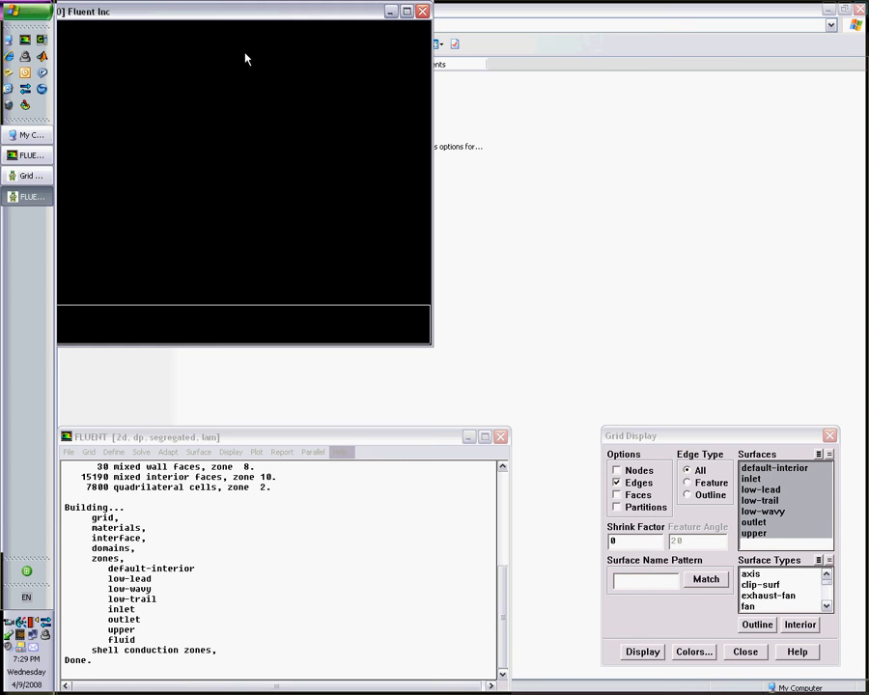
{"action": "mouse_move", "coordinate": [224, 16]}
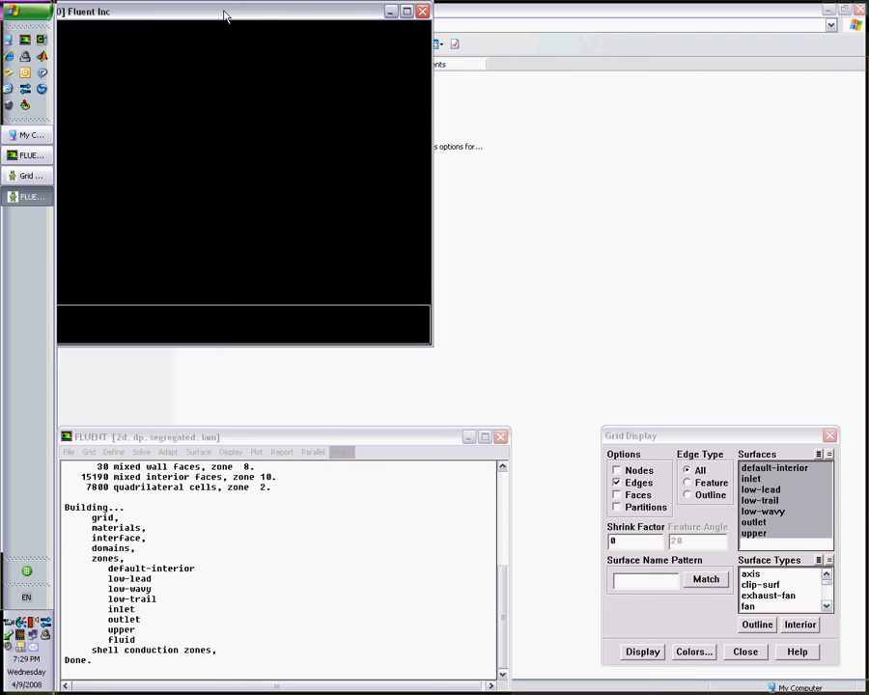
{"action": "mouse_move", "coordinate": [301, 31]}
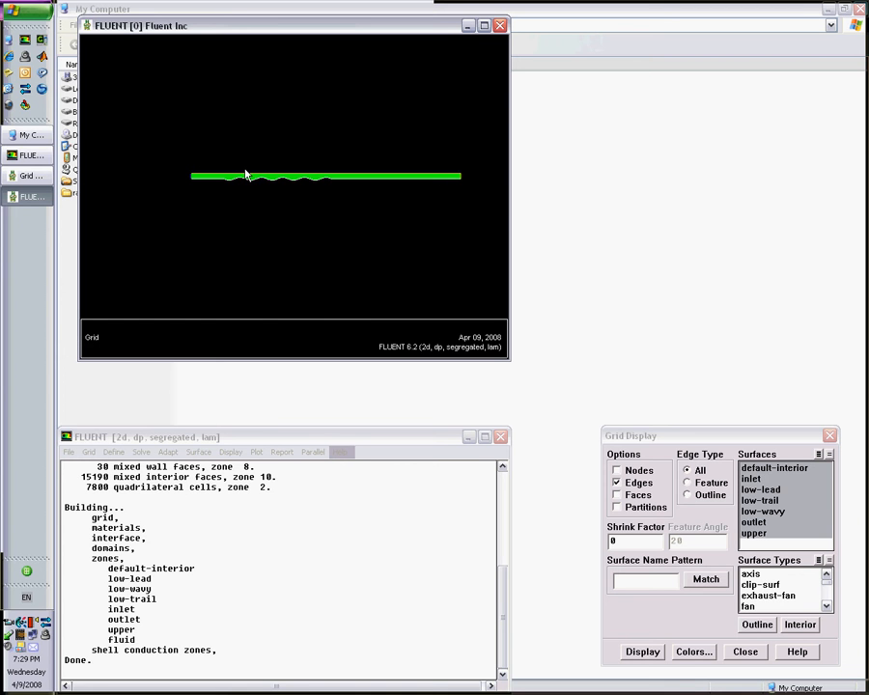
{"action": "mouse_move", "coordinate": [351, 204]}
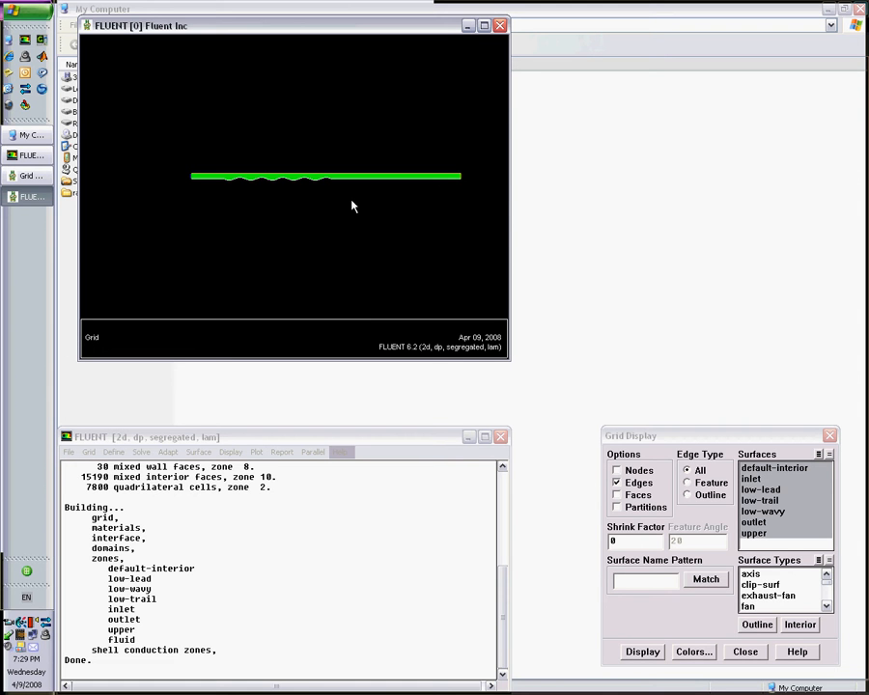
{"action": "mouse_move", "coordinate": [220, 169]}
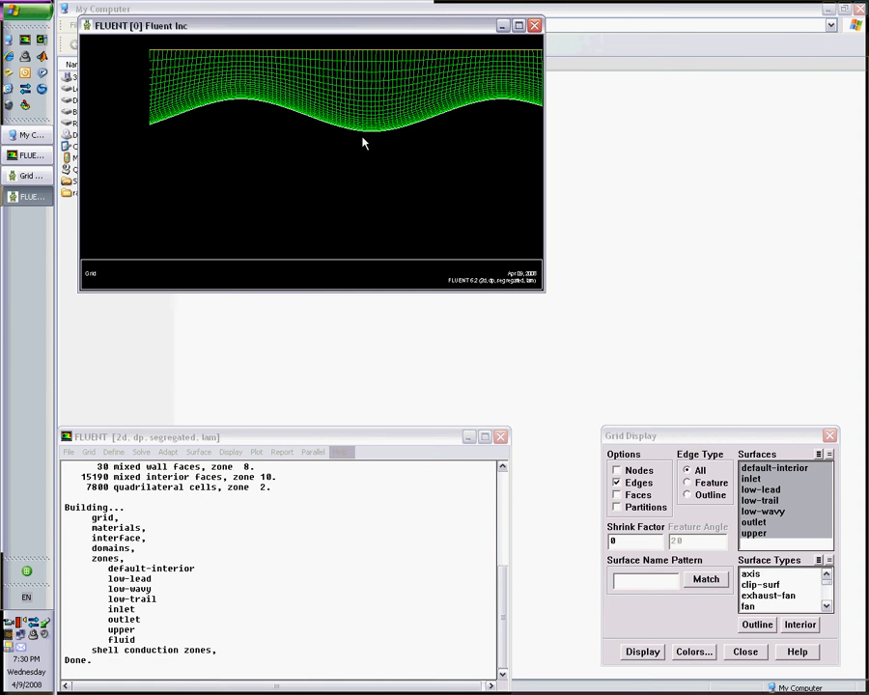
Zoom the graphics view out to show the whole wavy channel mesh.
{"action": "left_click_drag", "start_coordinate": [339, 116], "coordinate": [394, 193]}
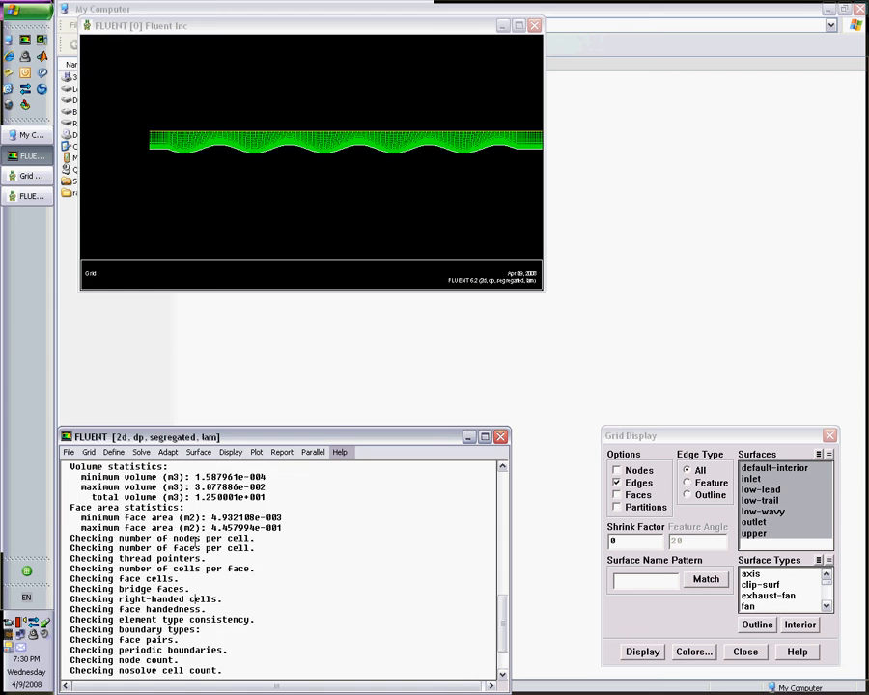
Run a skewness-based smoothing pass on the channel mesh via Grid > Smooth/Swap.
{"action": "scroll", "scroll_direction": "down", "scroll_amount": 3}
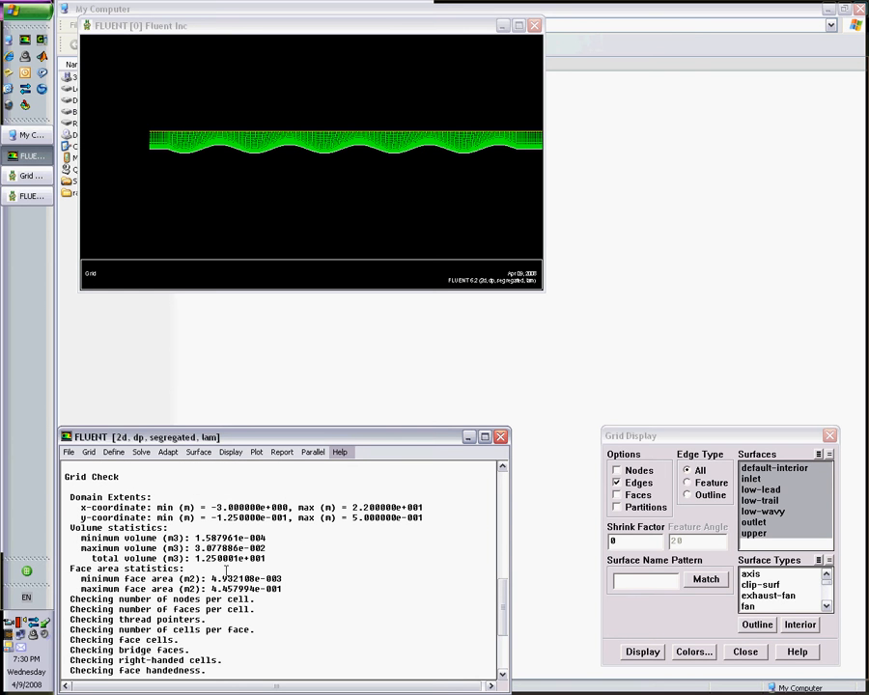
{"action": "scroll", "scroll_direction": "down", "scroll_amount": 3}
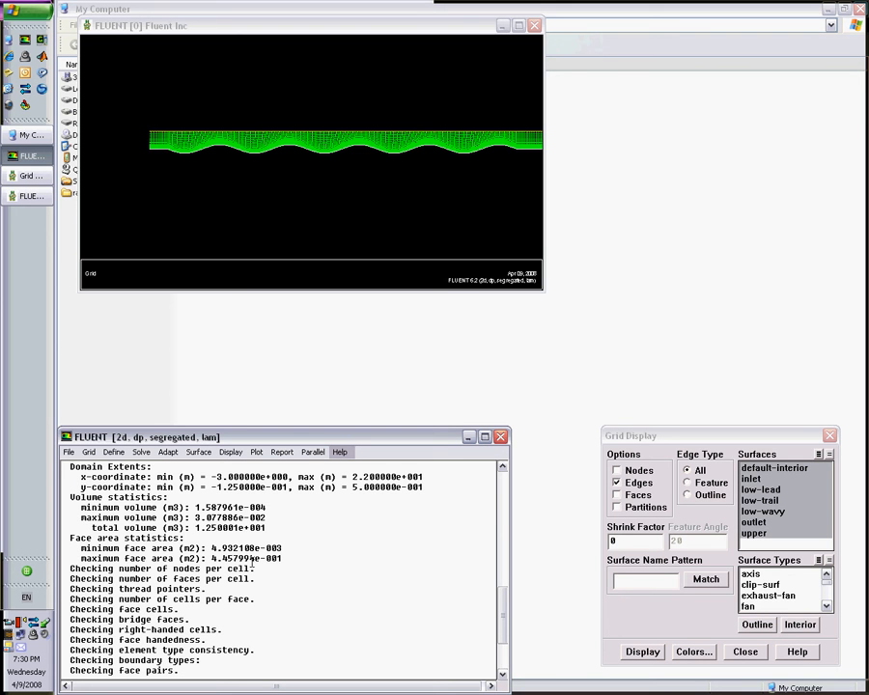
{"action": "left_click", "coordinate": [88, 452]}
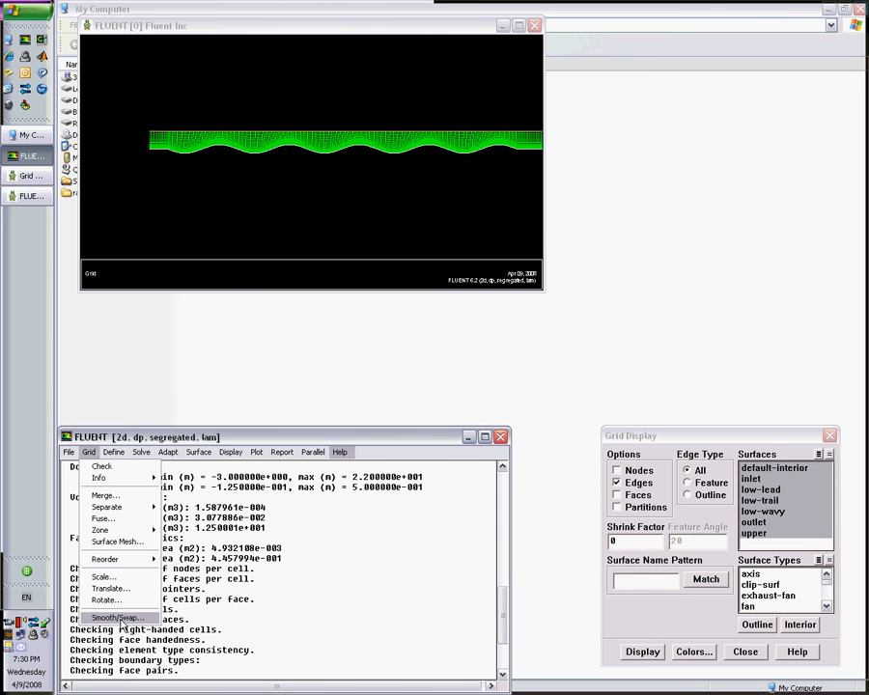
{"action": "left_click", "coordinate": [116, 618]}
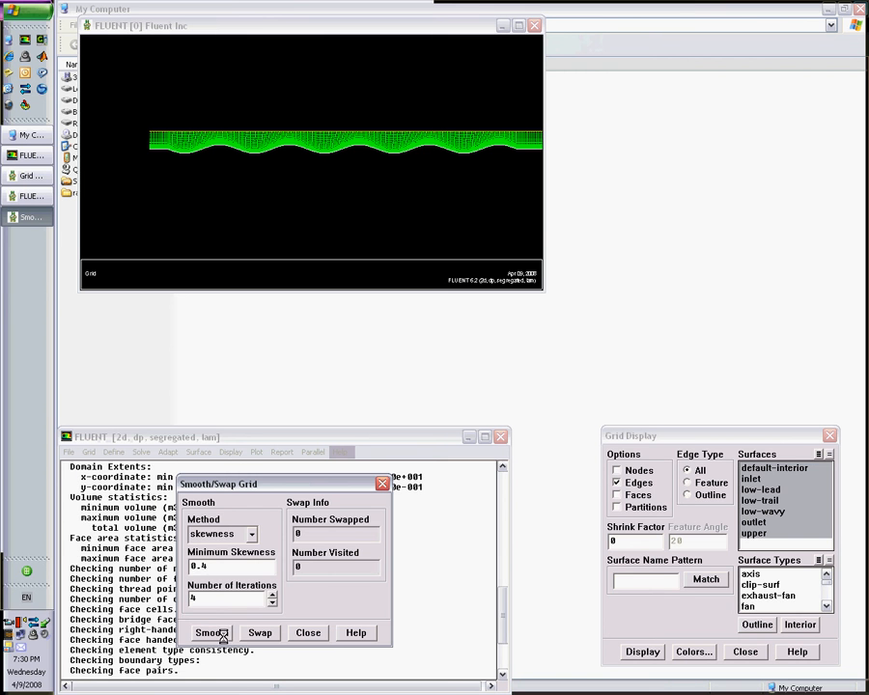
{"action": "left_click", "coordinate": [212, 633]}
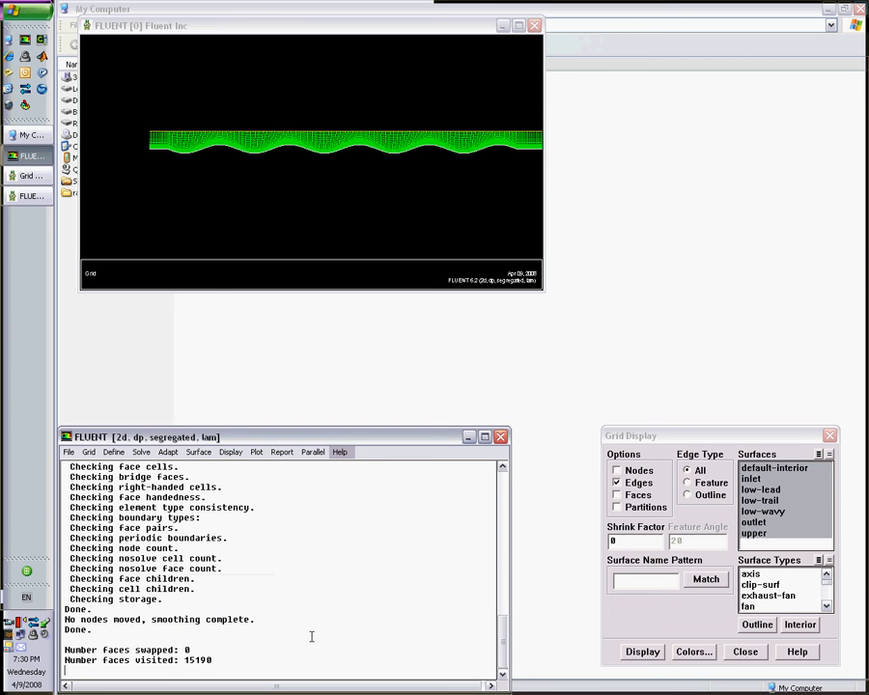
{"action": "left_click", "coordinate": [114, 452]}
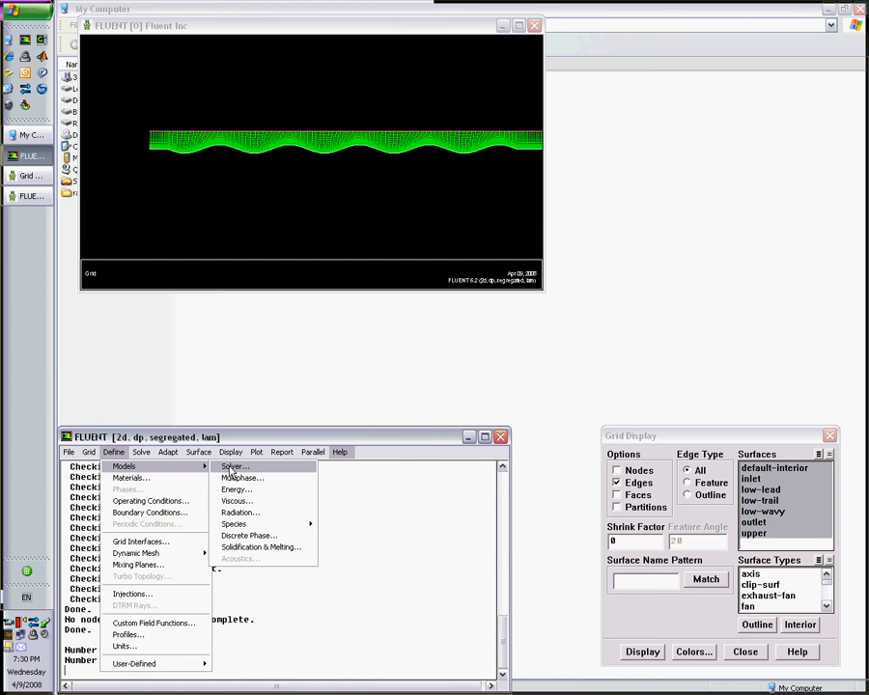
Enable the energy equation and bring up the Materials panel for air.
{"action": "left_click", "coordinate": [233, 465]}
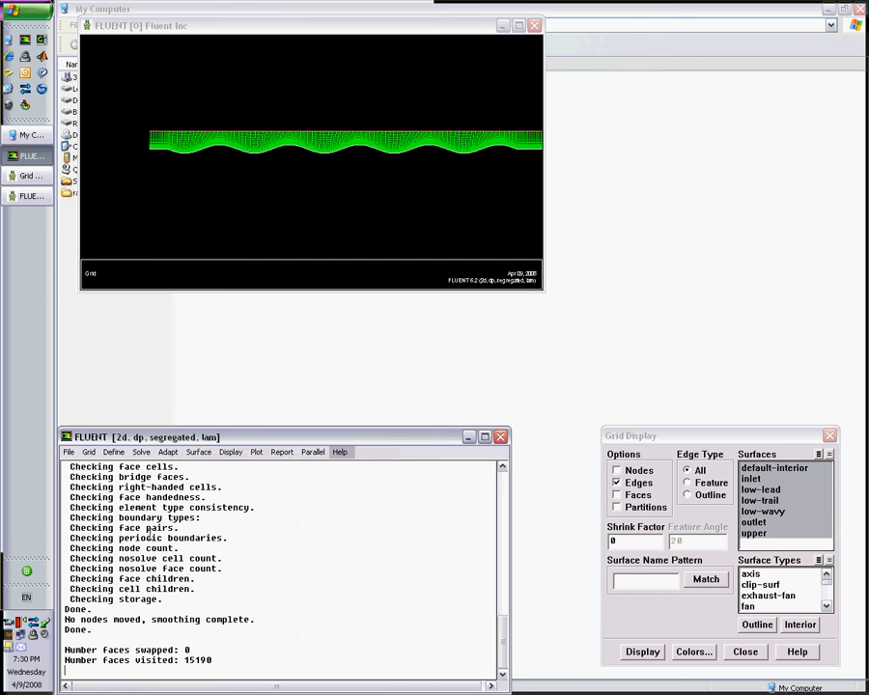
{"action": "left_click", "coordinate": [114, 452]}
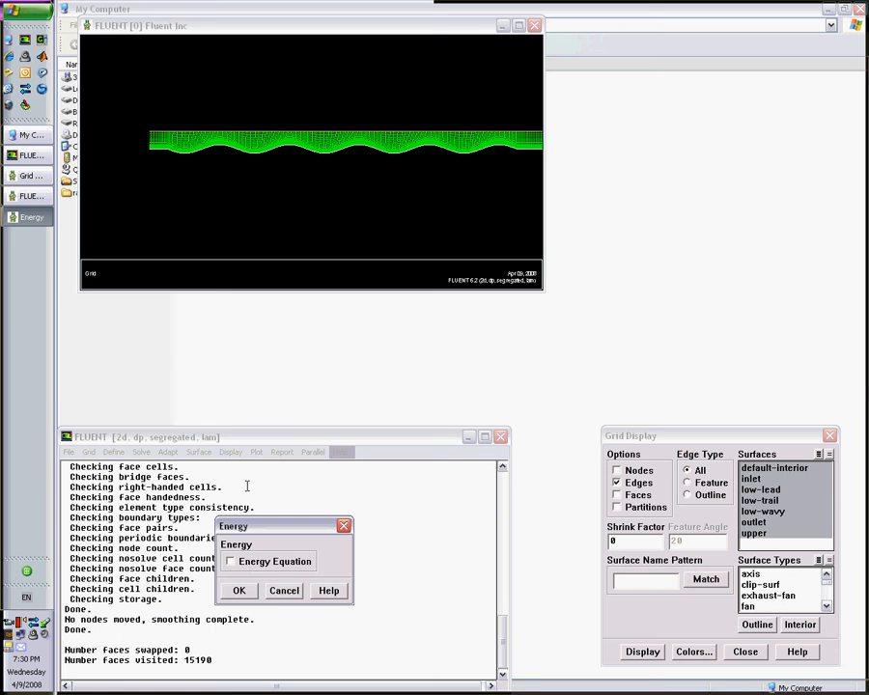
{"action": "left_click", "coordinate": [232, 560]}
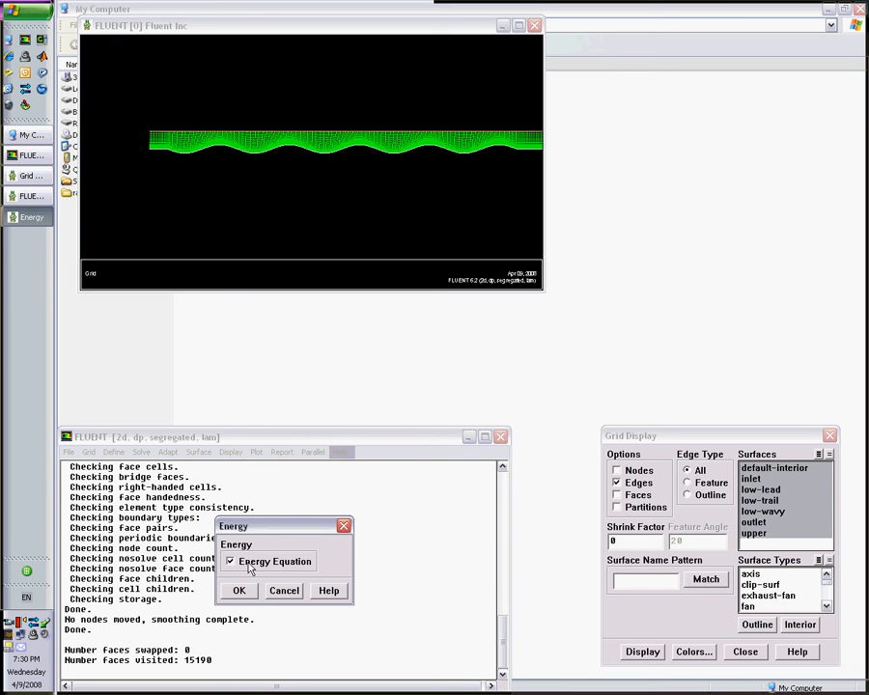
{"action": "left_click", "coordinate": [239, 591]}
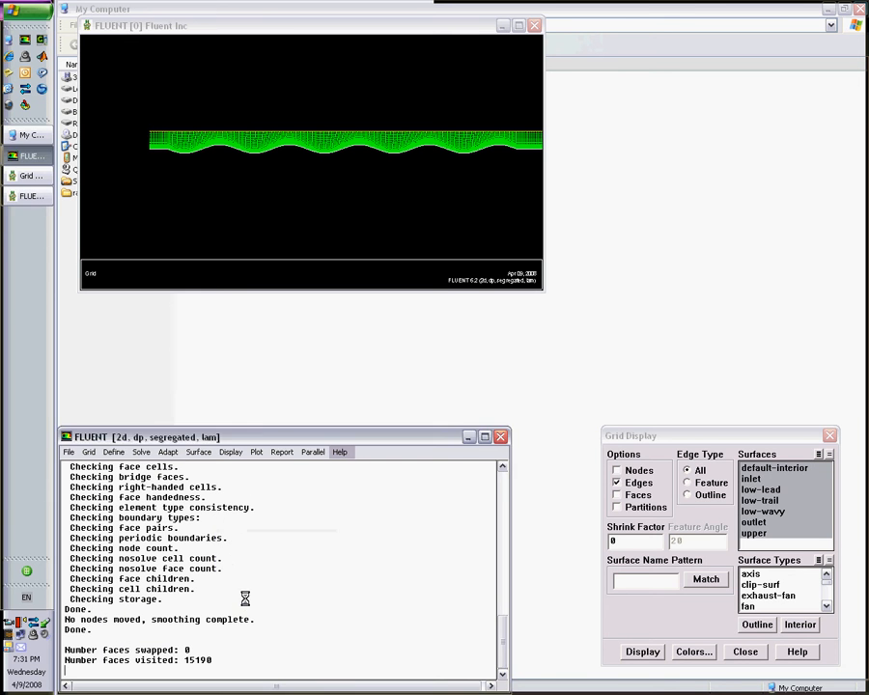
{"action": "left_click", "coordinate": [114, 452]}
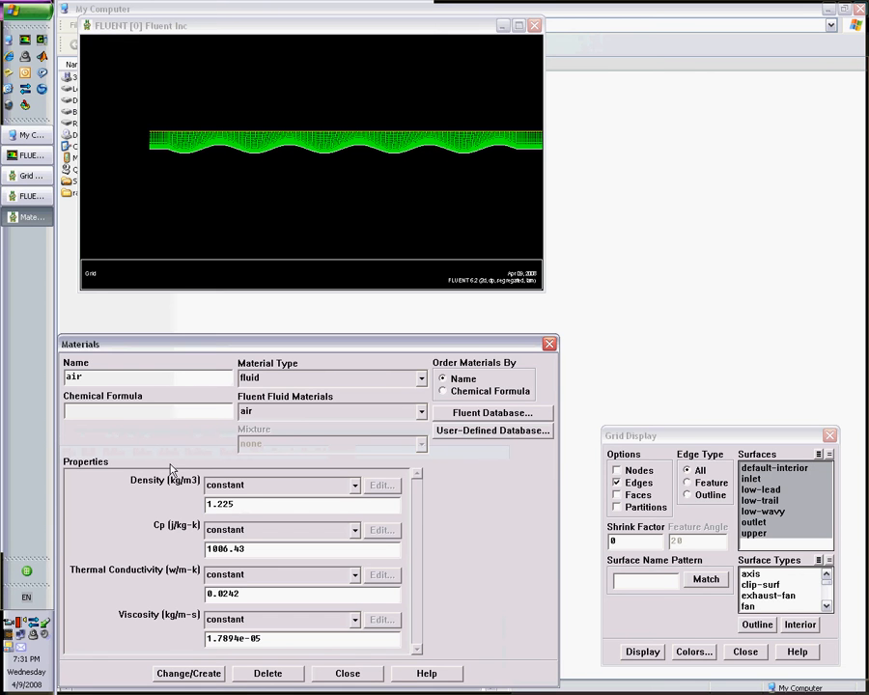
{"action": "mouse_move", "coordinate": [240, 620]}
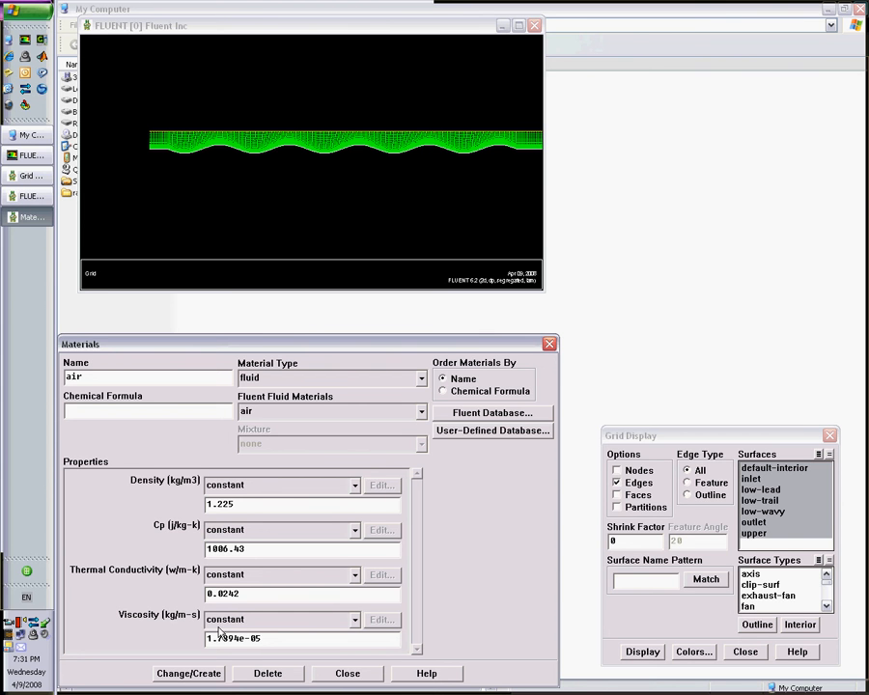
{"action": "left_click", "coordinate": [189, 672]}
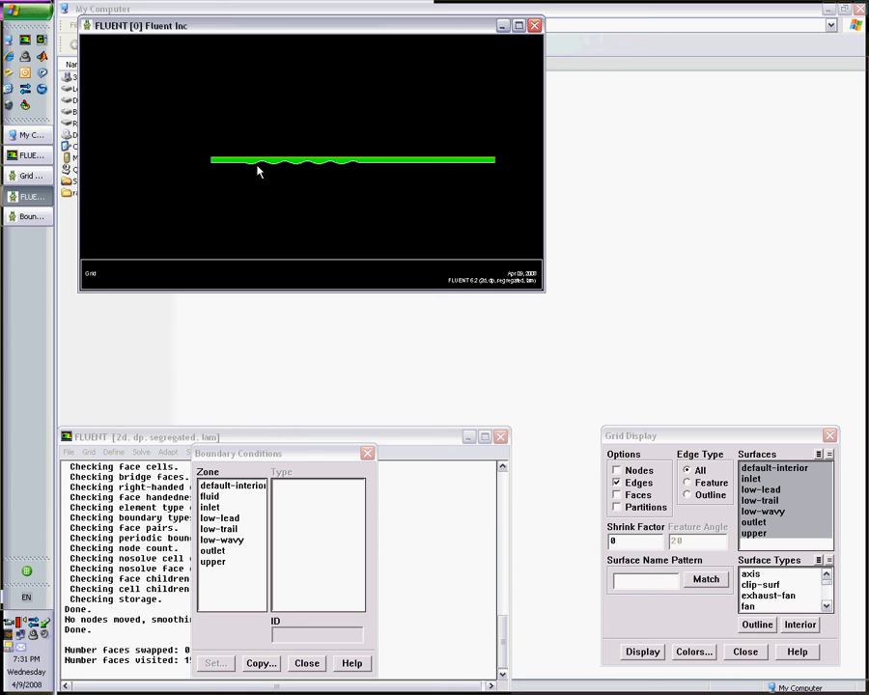
{"action": "mouse_move", "coordinate": [353, 187]}
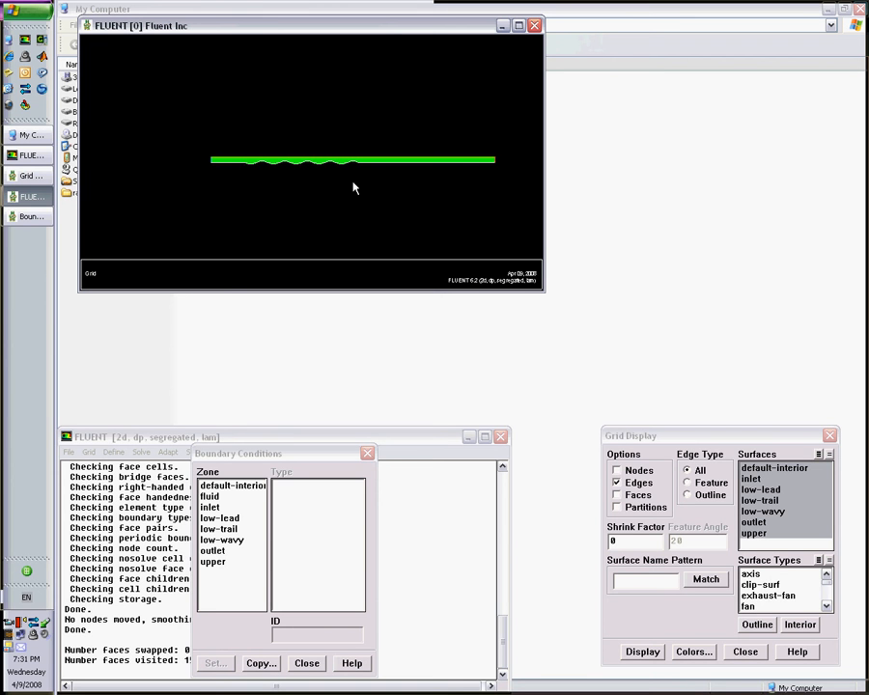
{"action": "mouse_move", "coordinate": [309, 174]}
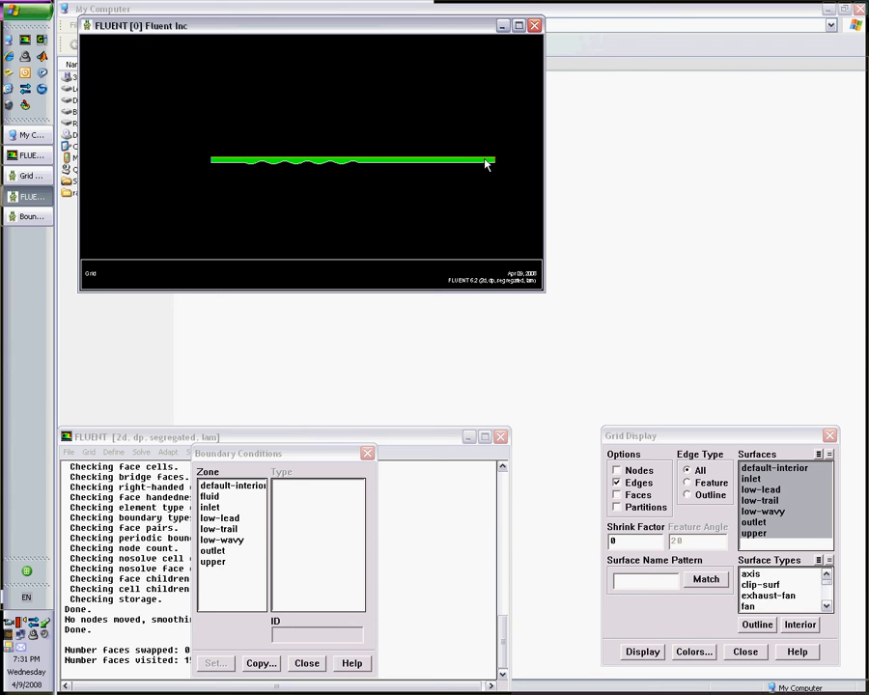
{"action": "mouse_move", "coordinate": [492, 166]}
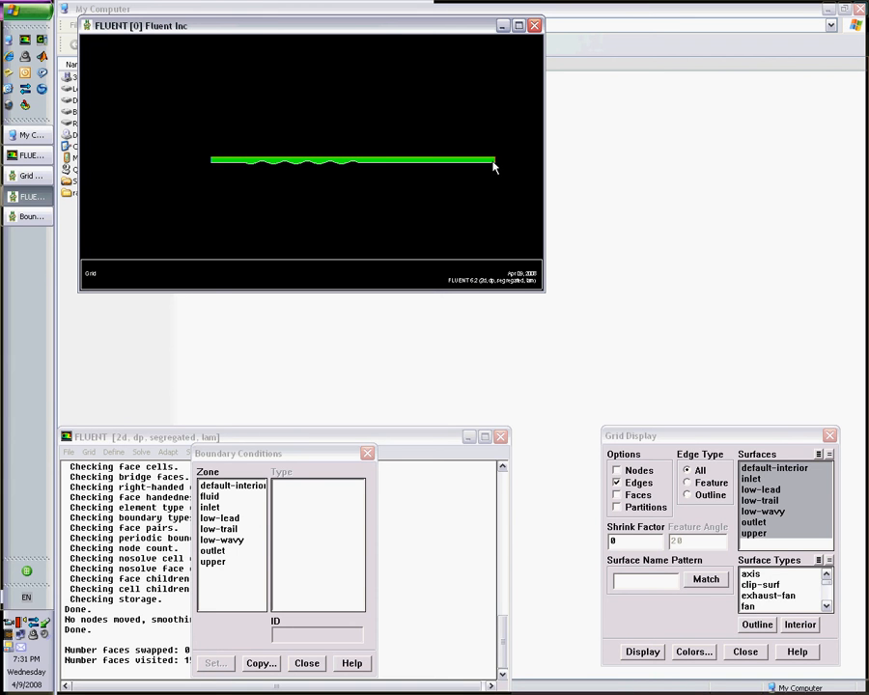
{"action": "mouse_move", "coordinate": [375, 170]}
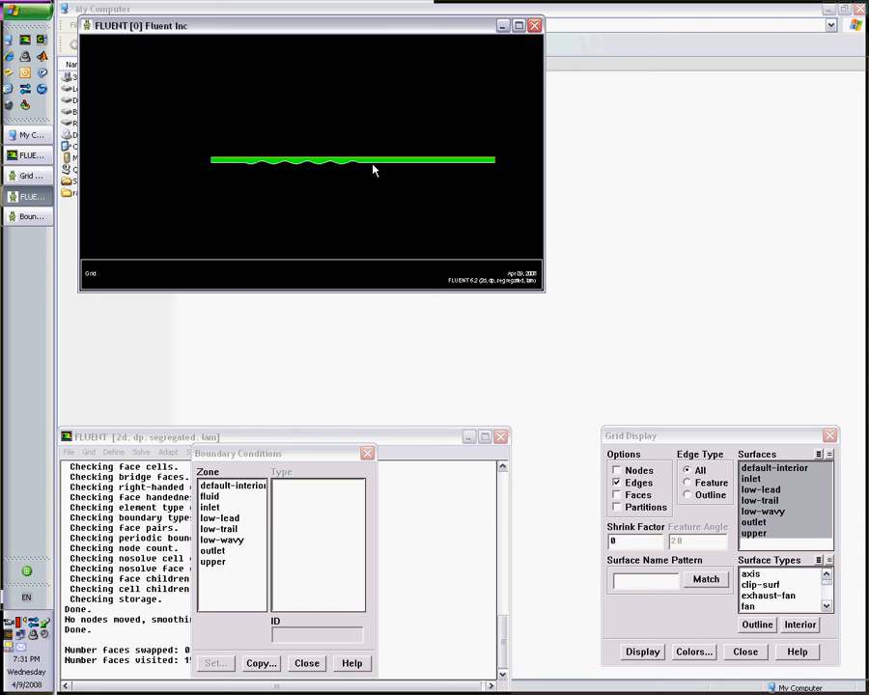
{"action": "mouse_move", "coordinate": [352, 170]}
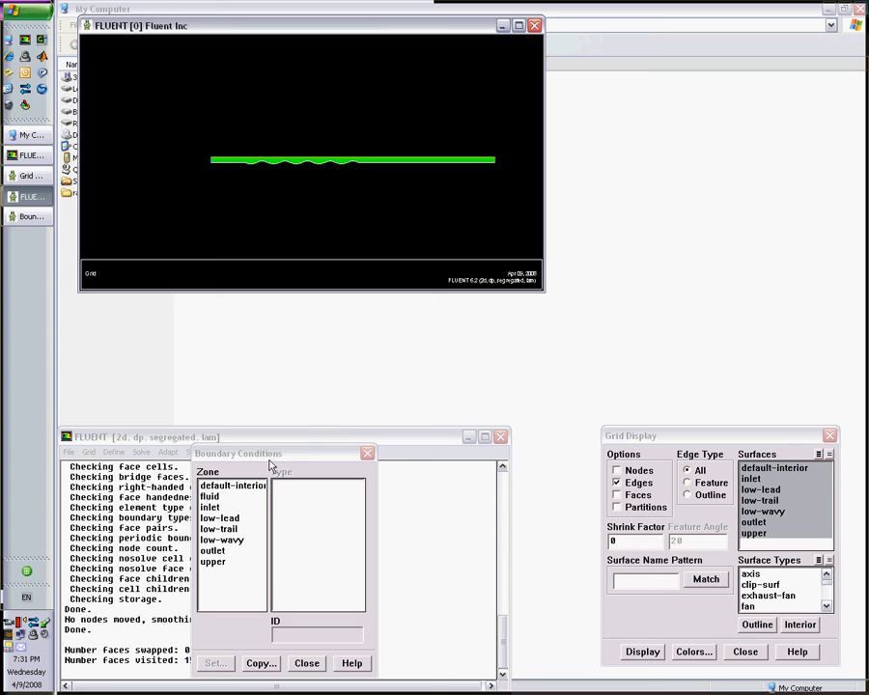
{"action": "mouse_move", "coordinate": [220, 568]}
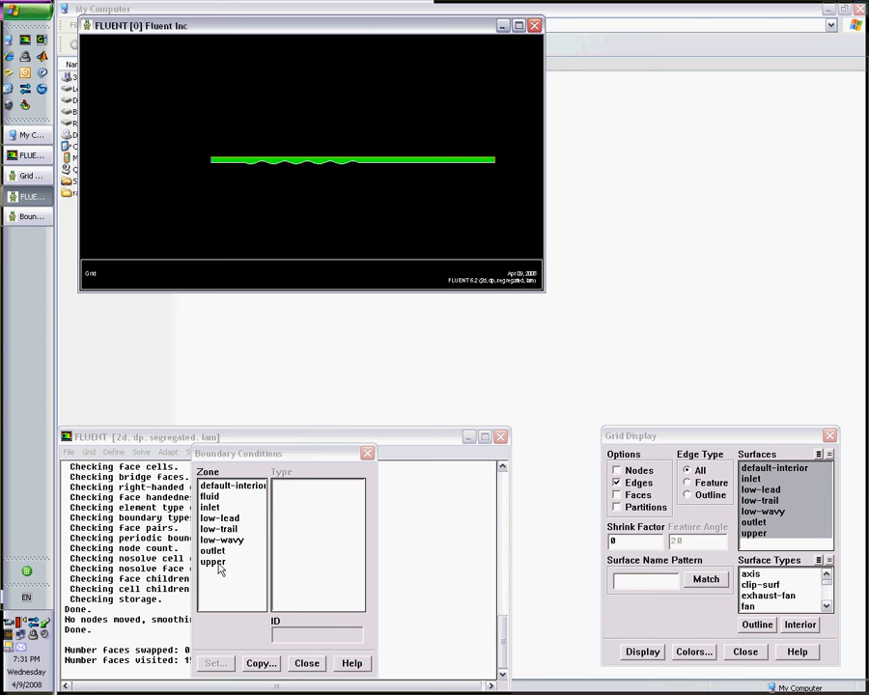
Check the upper zone type and keep low-lead as an insulated zero-heat-flux wall.
{"action": "left_click", "coordinate": [212, 562]}
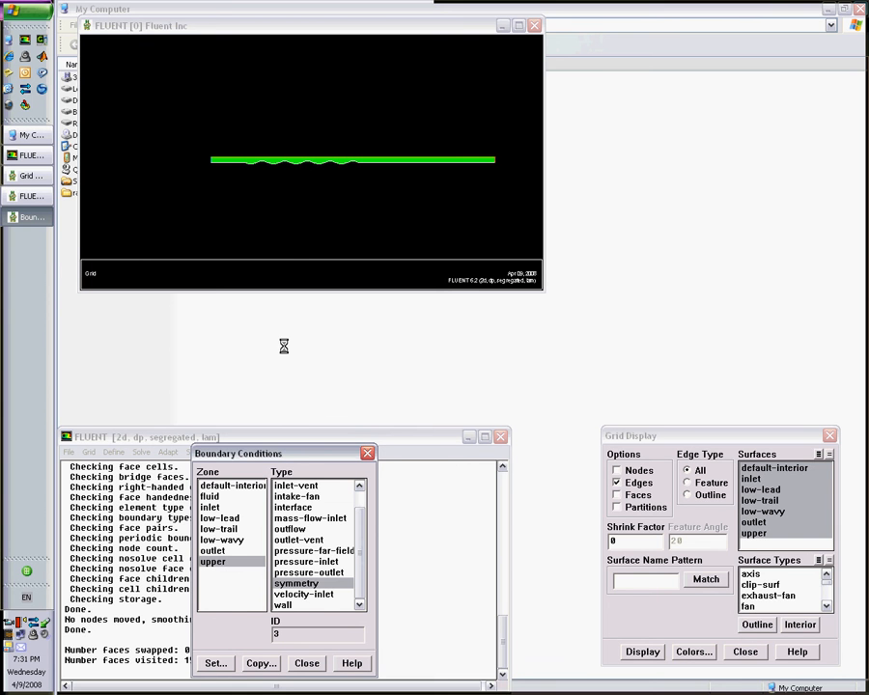
{"action": "mouse_move", "coordinate": [262, 239]}
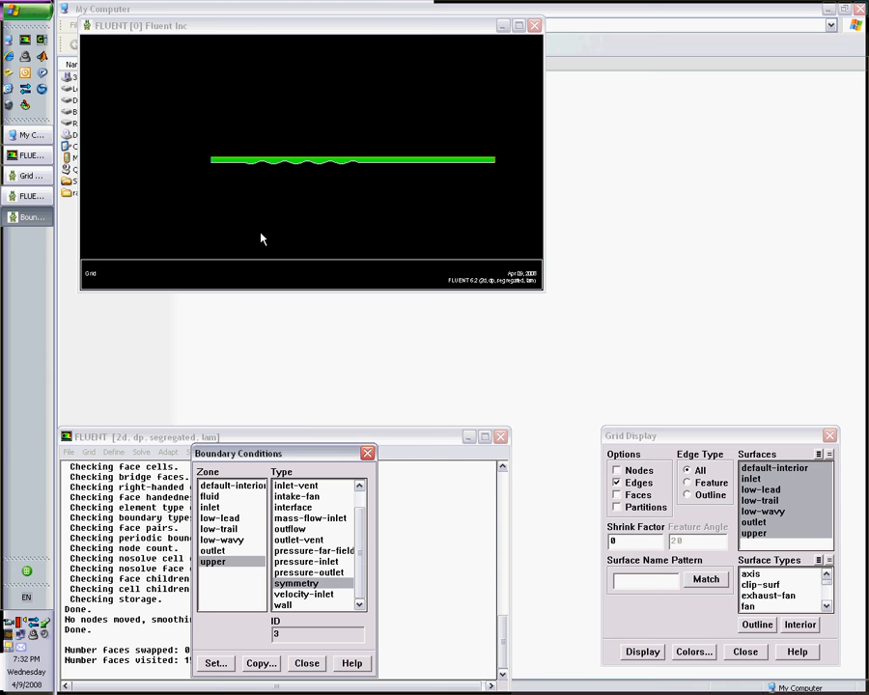
{"action": "mouse_move", "coordinate": [221, 583]}
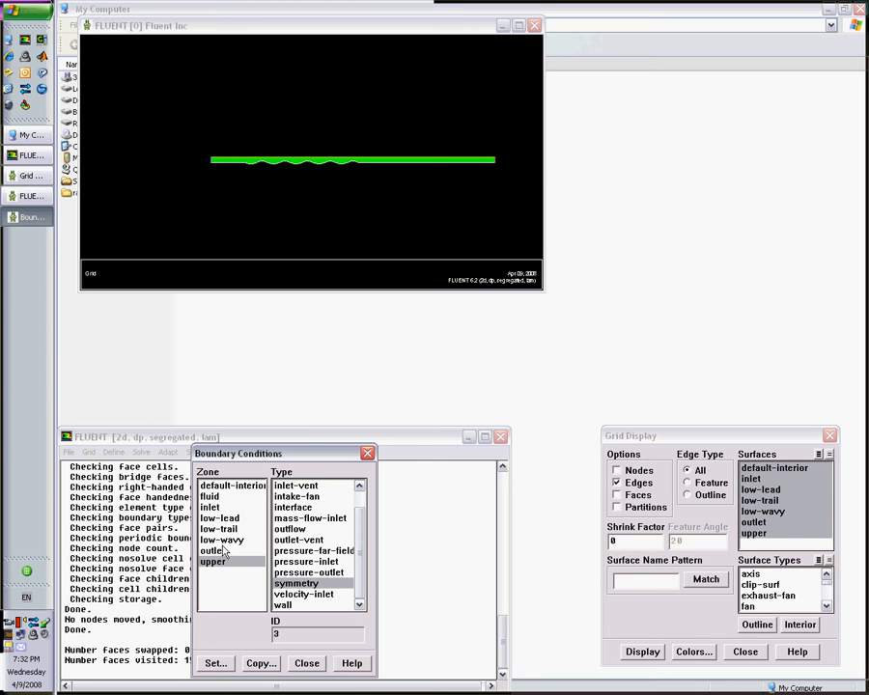
{"action": "left_click", "coordinate": [220, 517]}
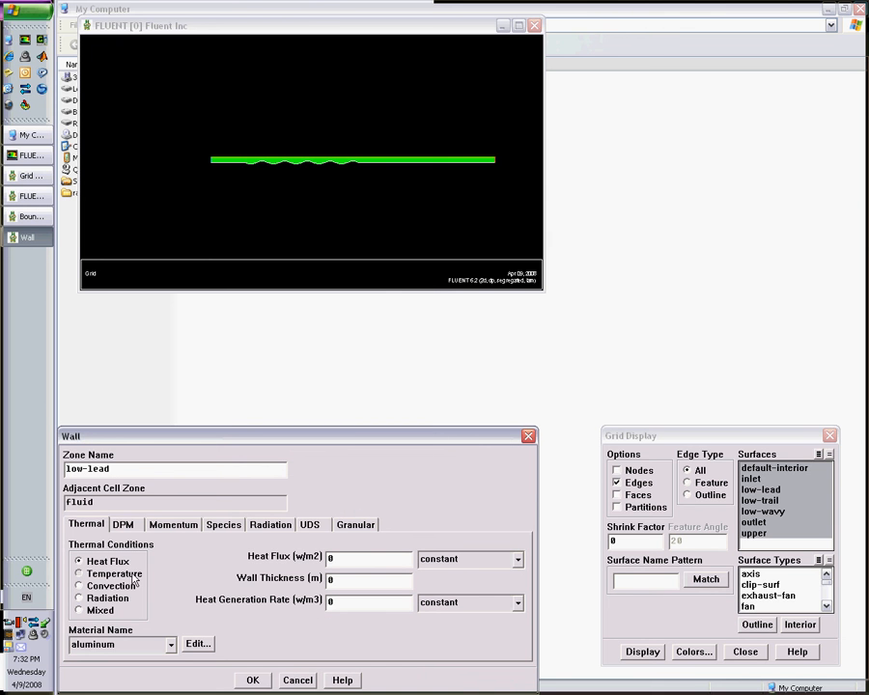
{"action": "left_click", "coordinate": [77, 574]}
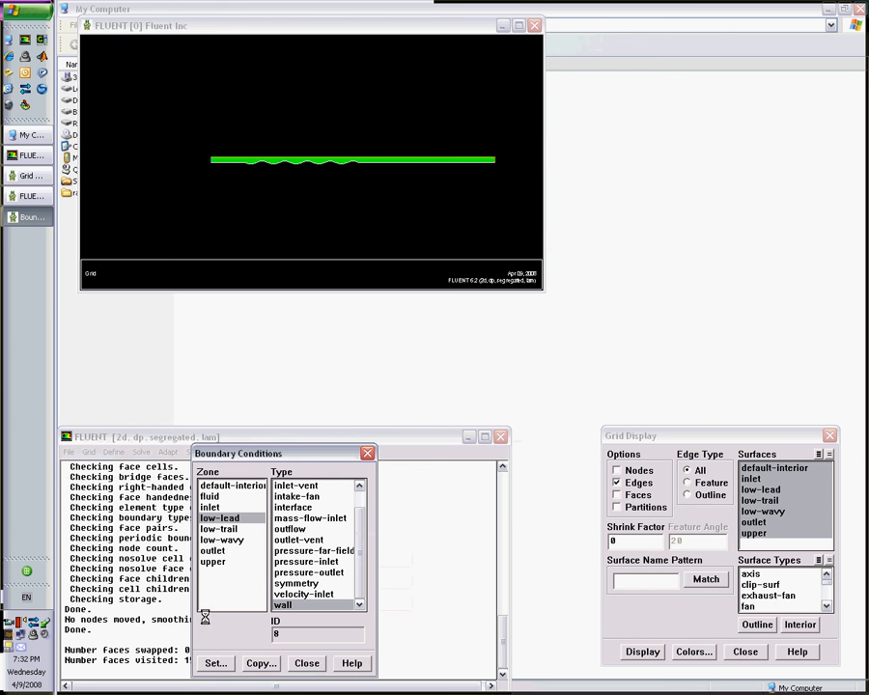
Set the low-trail and low-wavy walls to a fixed temperature of 400 K.
{"action": "left_click", "coordinate": [220, 529]}
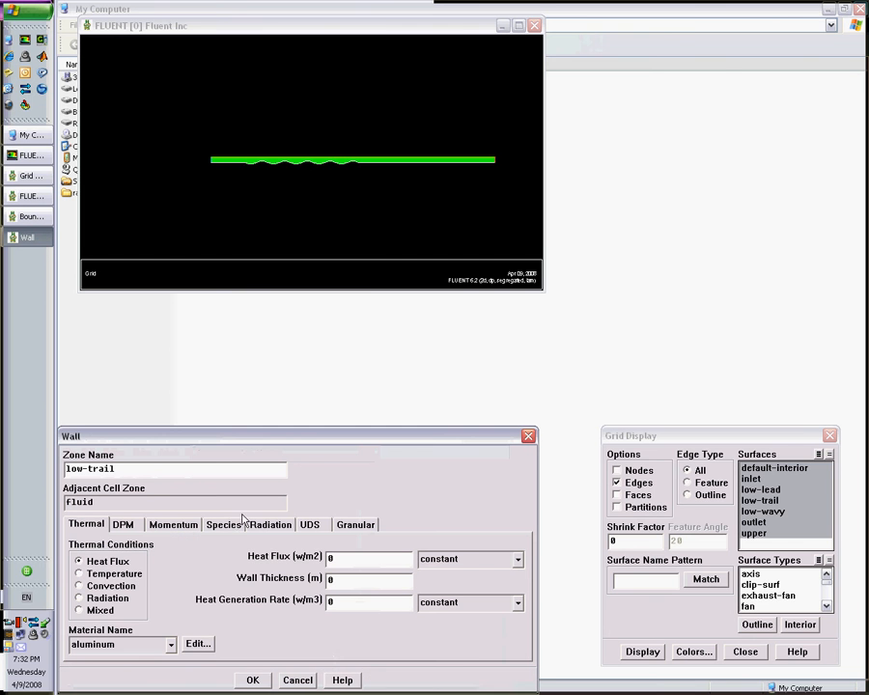
{"action": "left_click", "coordinate": [79, 574]}
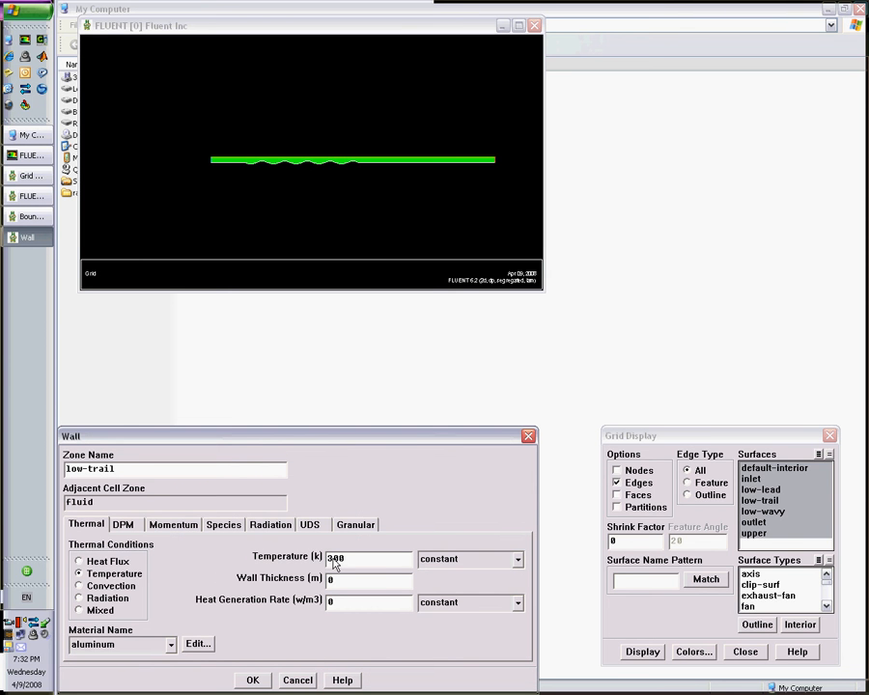
{"action": "type", "text": "400"}
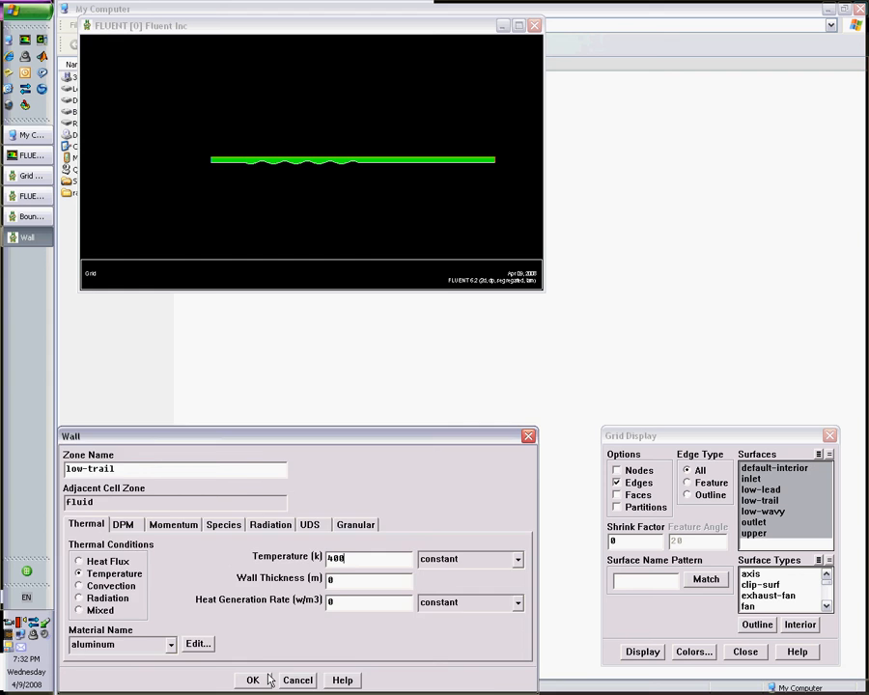
{"action": "left_click", "coordinate": [251, 679]}
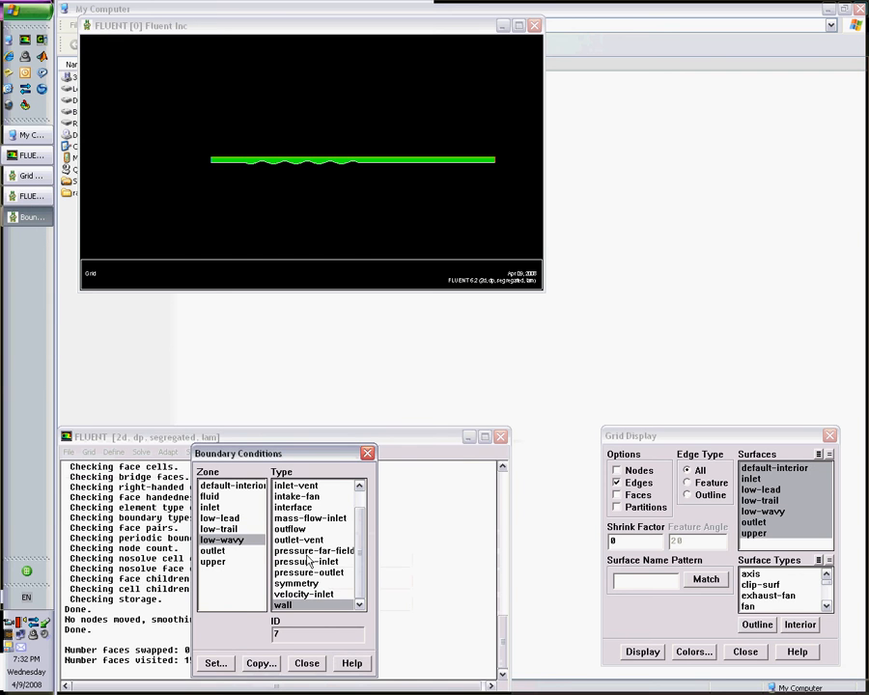
{"action": "left_click", "coordinate": [214, 665]}
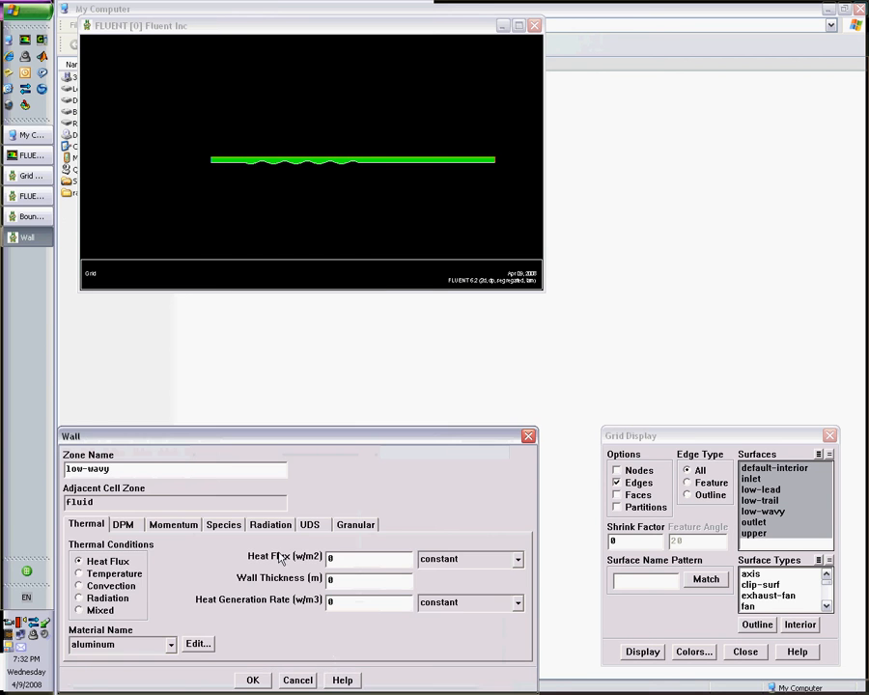
{"action": "left_click", "coordinate": [79, 573]}
{"action": "type", "text": "400"}
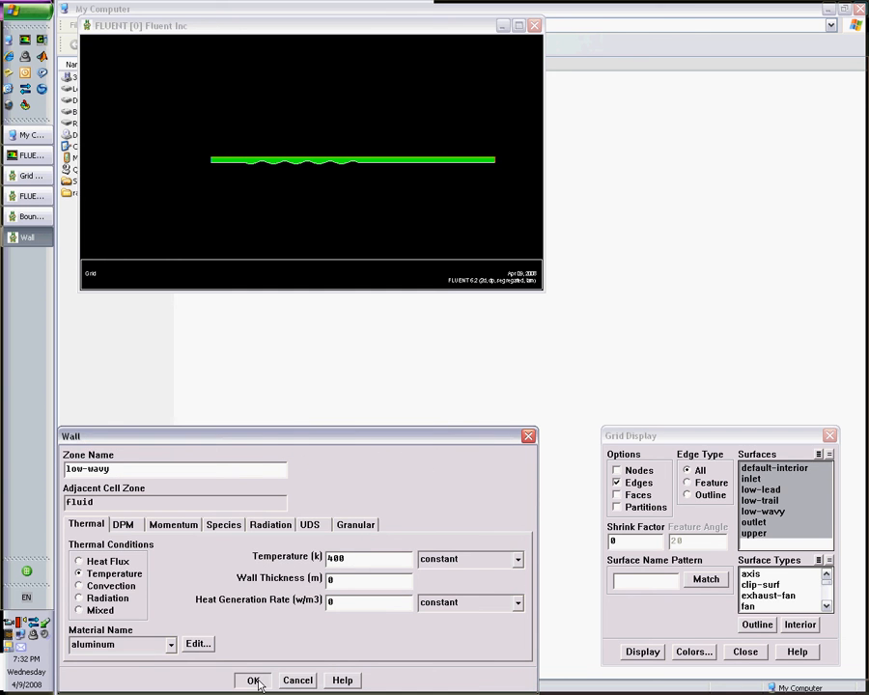
{"action": "left_click", "coordinate": [255, 680]}
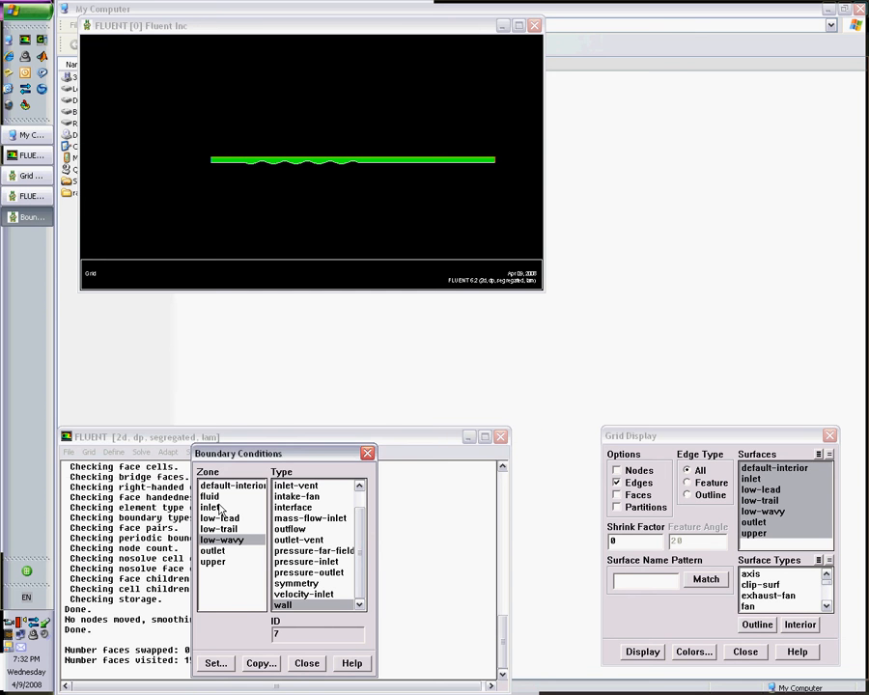
{"action": "left_click", "coordinate": [211, 506]}
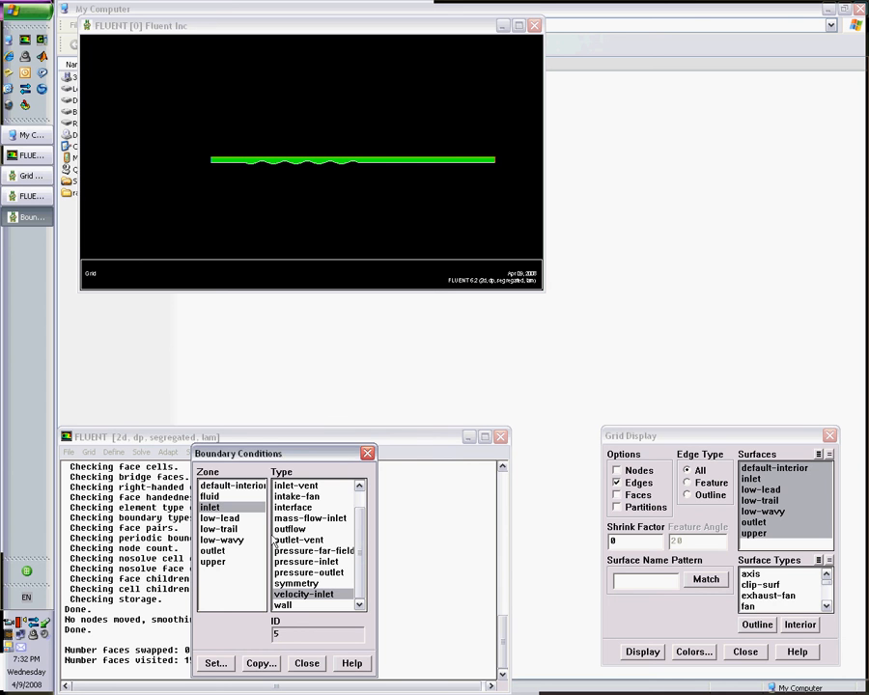
Give the inlet X-velocity 5 m/s, Y-velocity 0 and 300 K, then finish boundary conditions.
{"action": "left_click", "coordinate": [216, 664]}
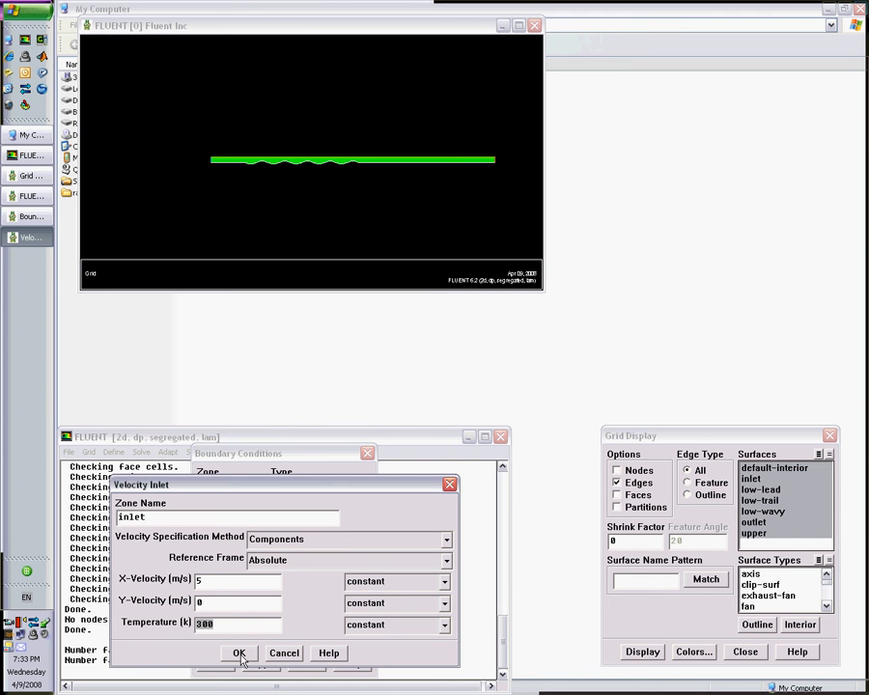
{"action": "left_click", "coordinate": [240, 653]}
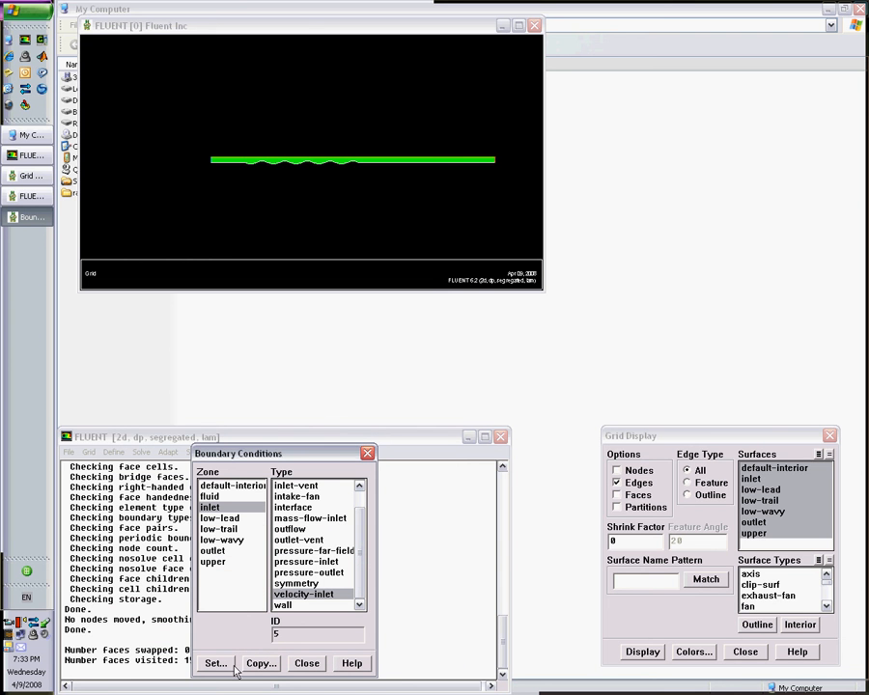
{"action": "left_click", "coordinate": [305, 665]}
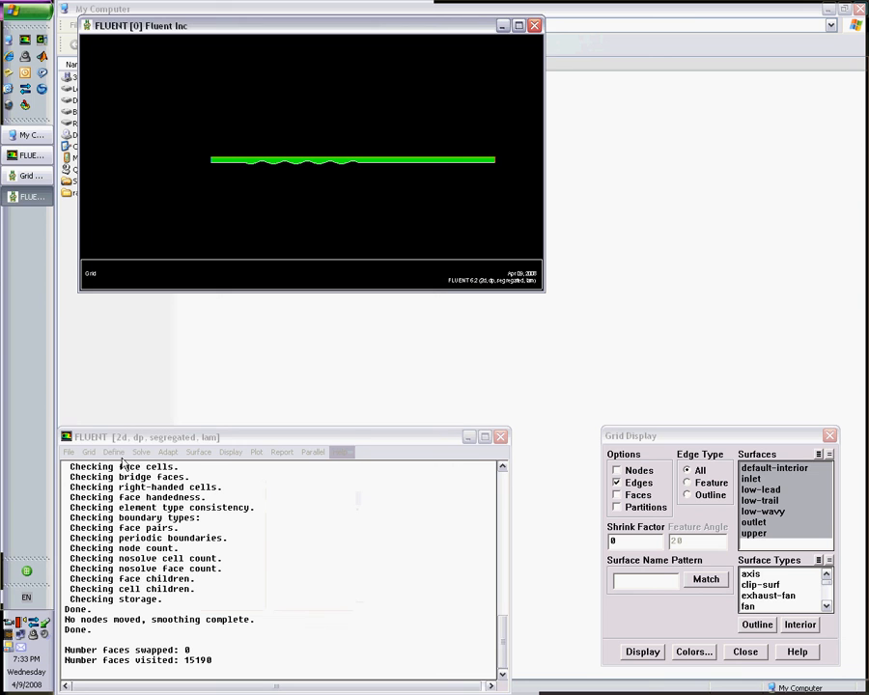
Keep SIMPLE coupling with Second Order pressure and Second Order Upwind momentum and energy.
{"action": "left_click", "coordinate": [112, 452]}
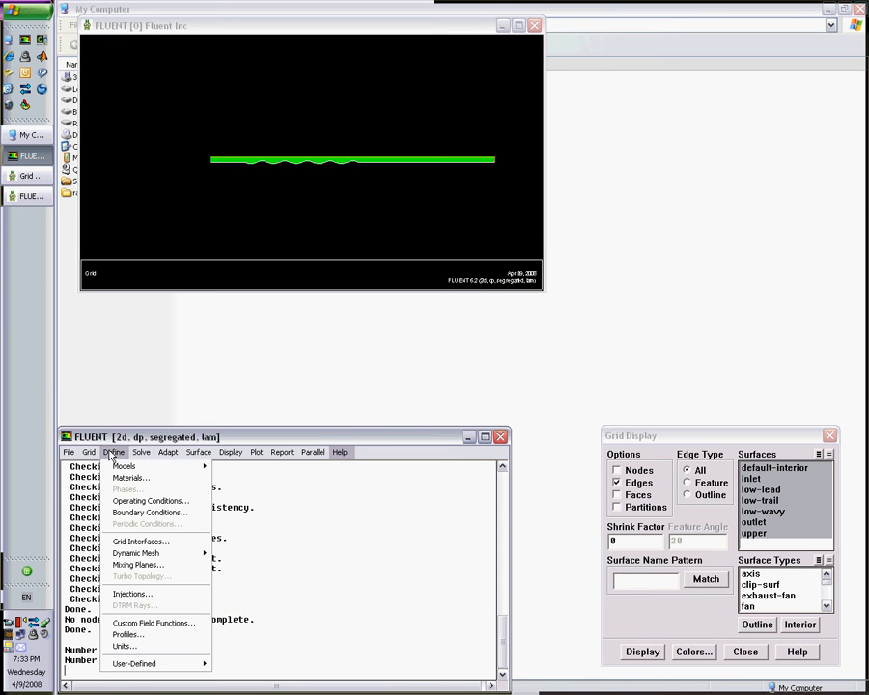
{"action": "left_click", "coordinate": [141, 452]}
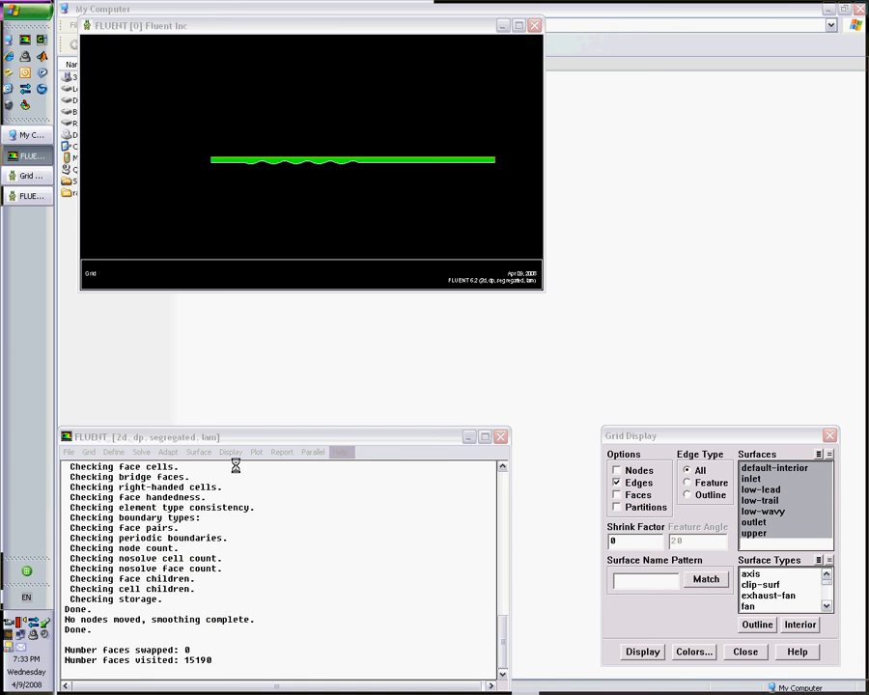
{"action": "left_click", "coordinate": [141, 451]}
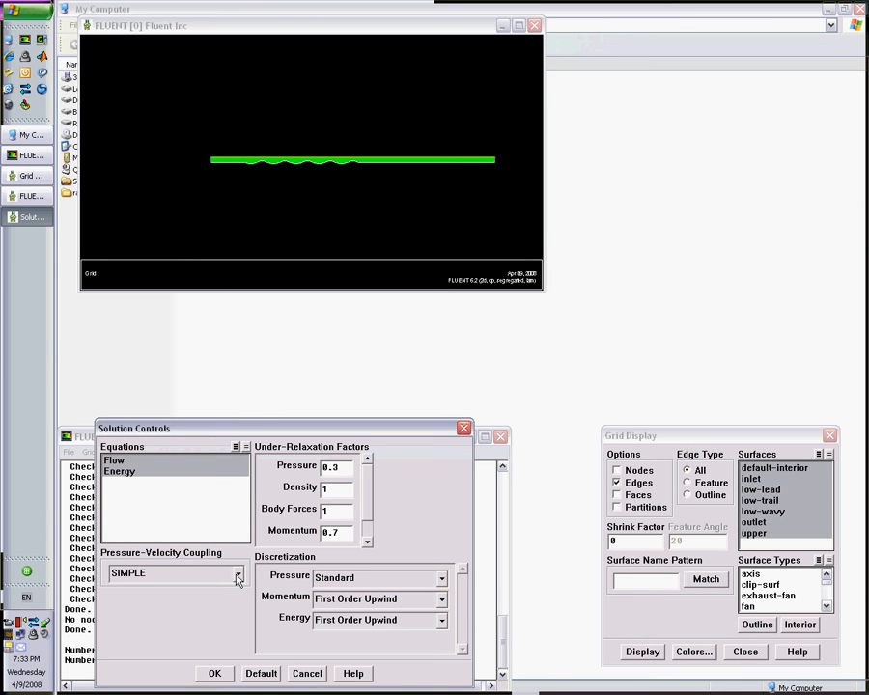
{"action": "left_click", "coordinate": [237, 572]}
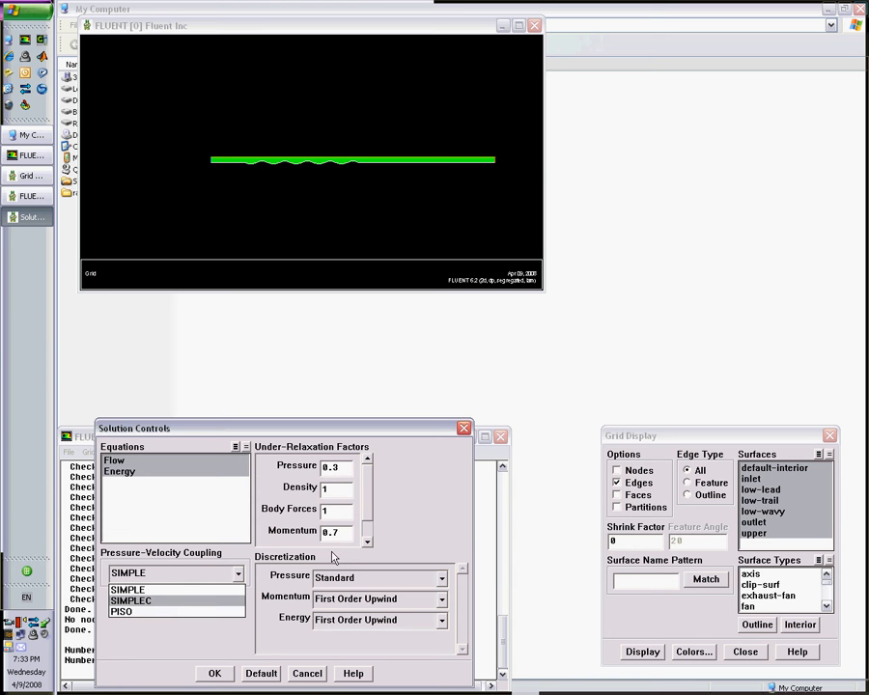
{"action": "mouse_move", "coordinate": [249, 576]}
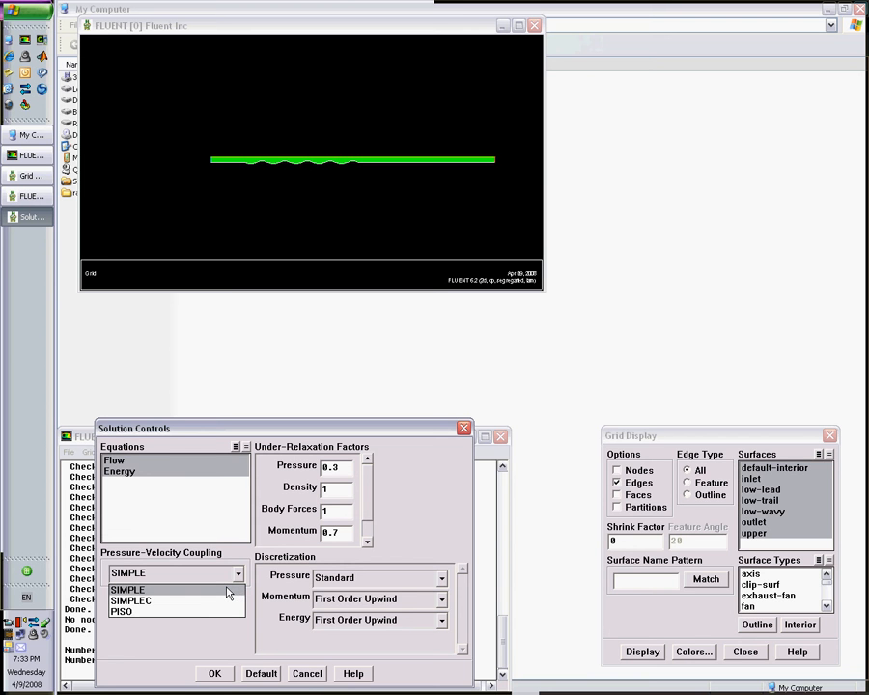
{"action": "left_click", "coordinate": [128, 591]}
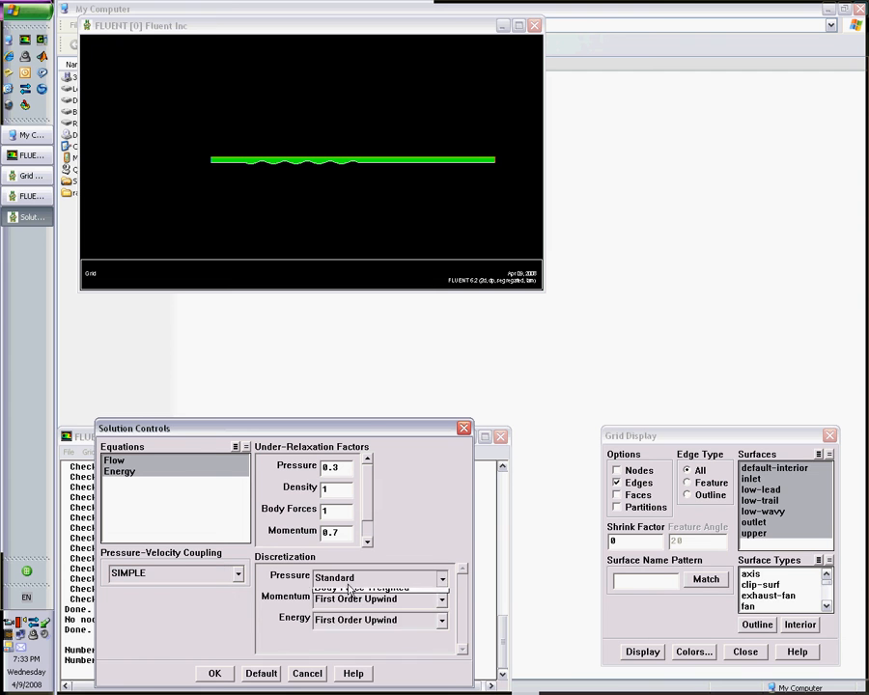
{"action": "left_click", "coordinate": [344, 577]}
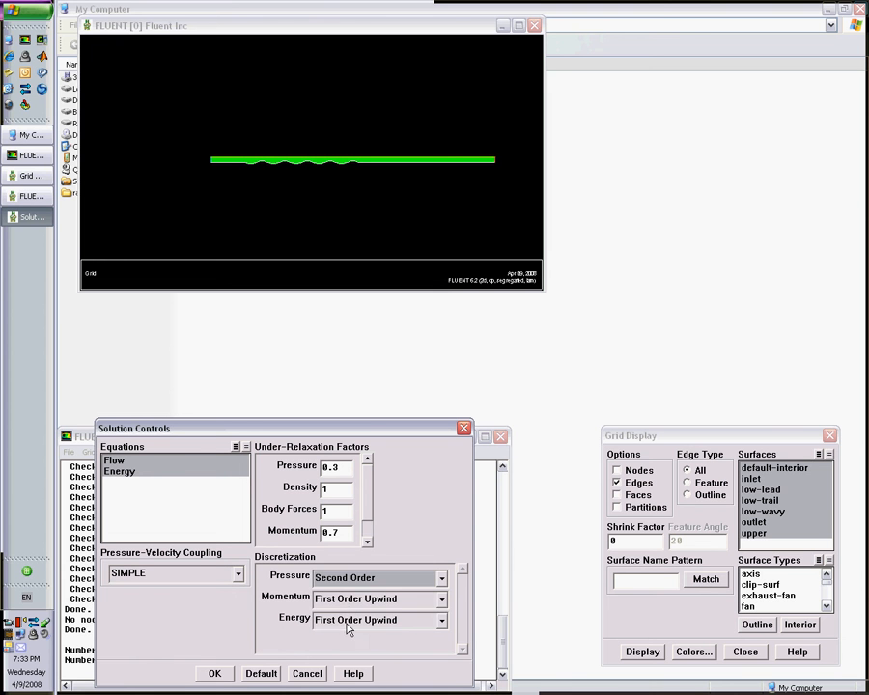
{"action": "left_click", "coordinate": [377, 599]}
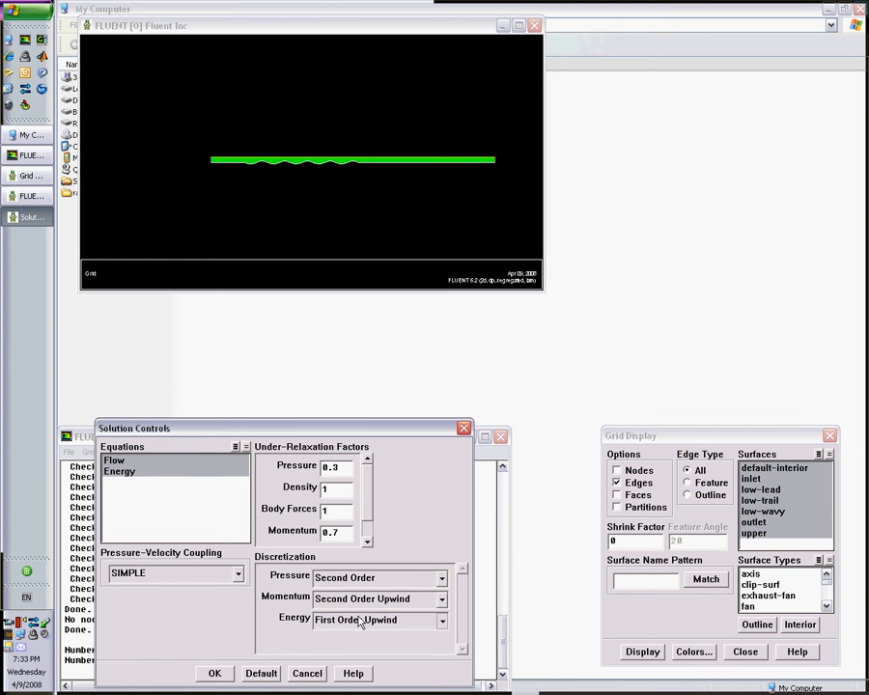
{"action": "left_click", "coordinate": [377, 618]}
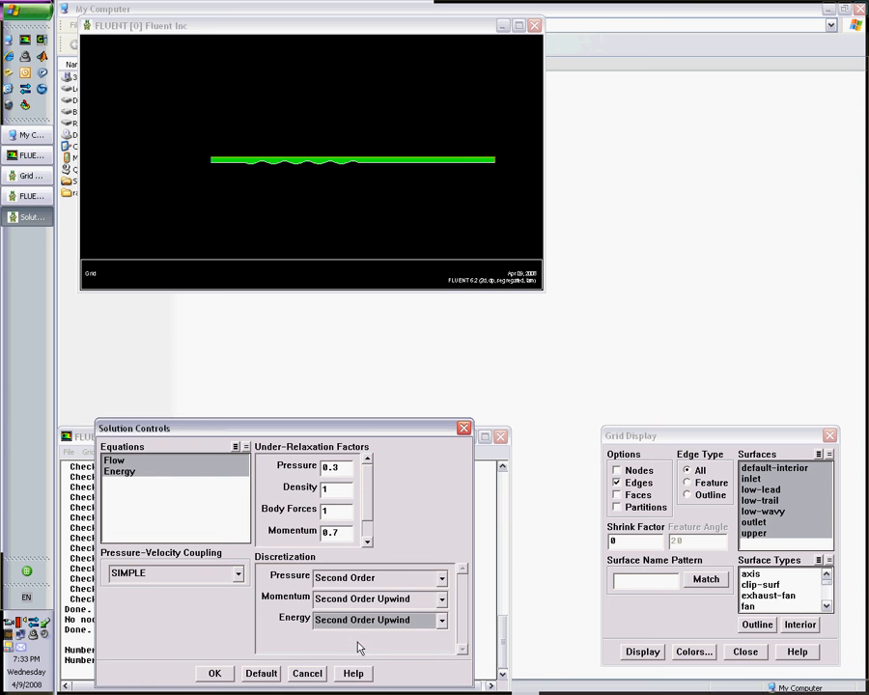
{"action": "left_click", "coordinate": [215, 672]}
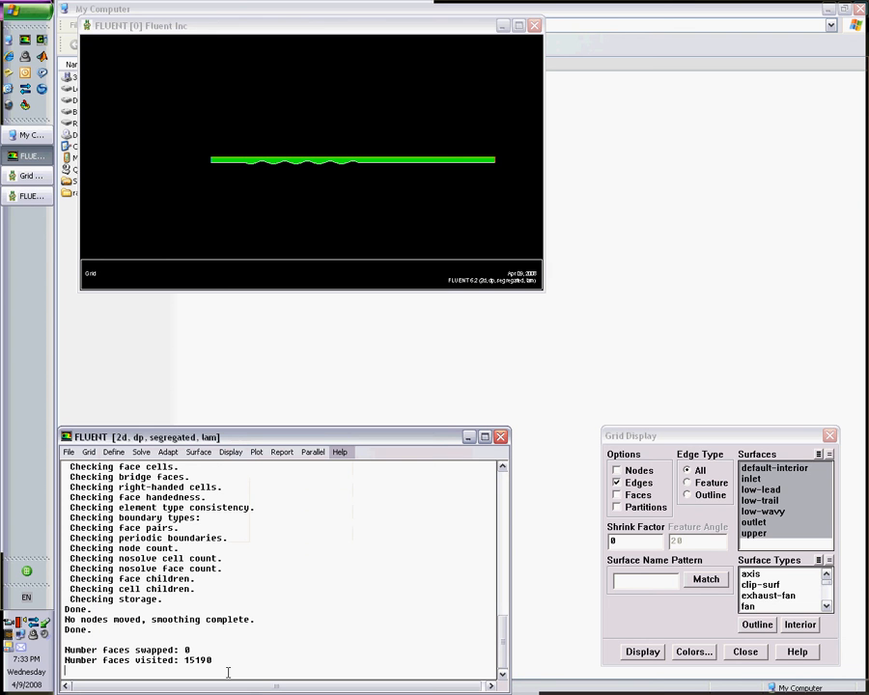
Compute solution initialization values from the inlet zone (5 m/s, 300 K).
{"action": "left_click", "coordinate": [141, 451]}
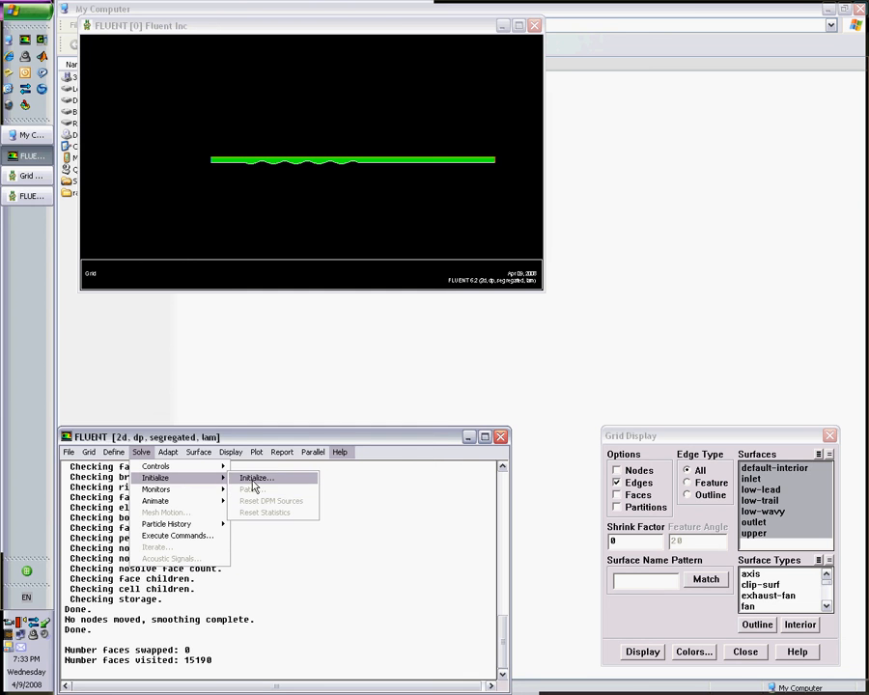
{"action": "left_click", "coordinate": [255, 477]}
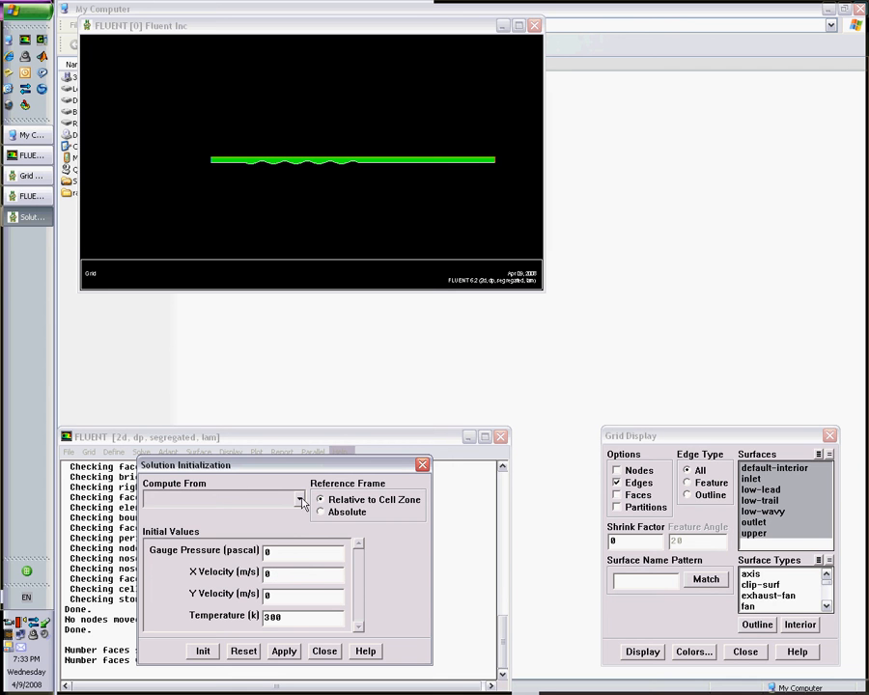
{"action": "left_click", "coordinate": [302, 498]}
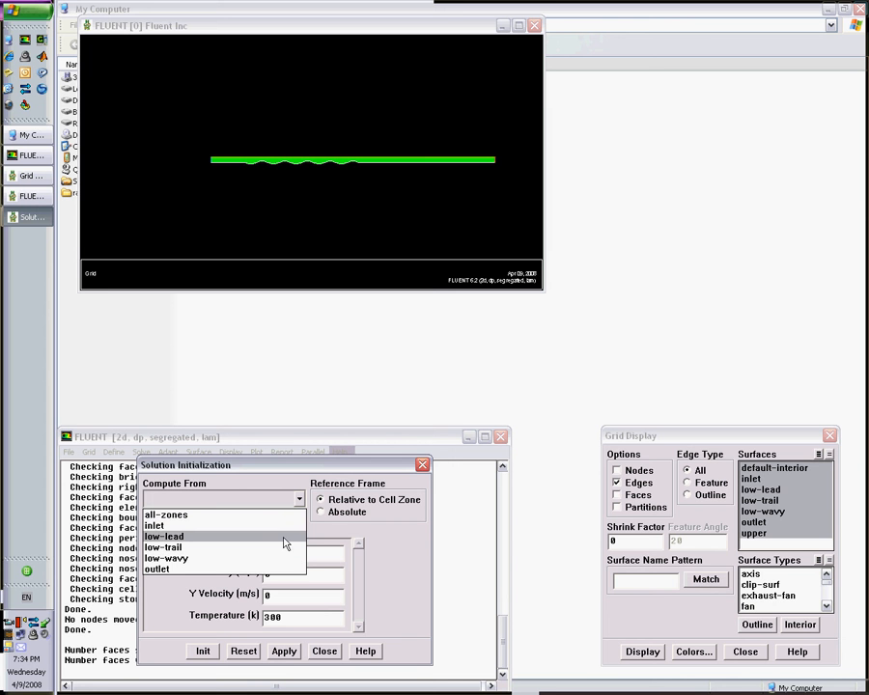
{"action": "left_click", "coordinate": [155, 525]}
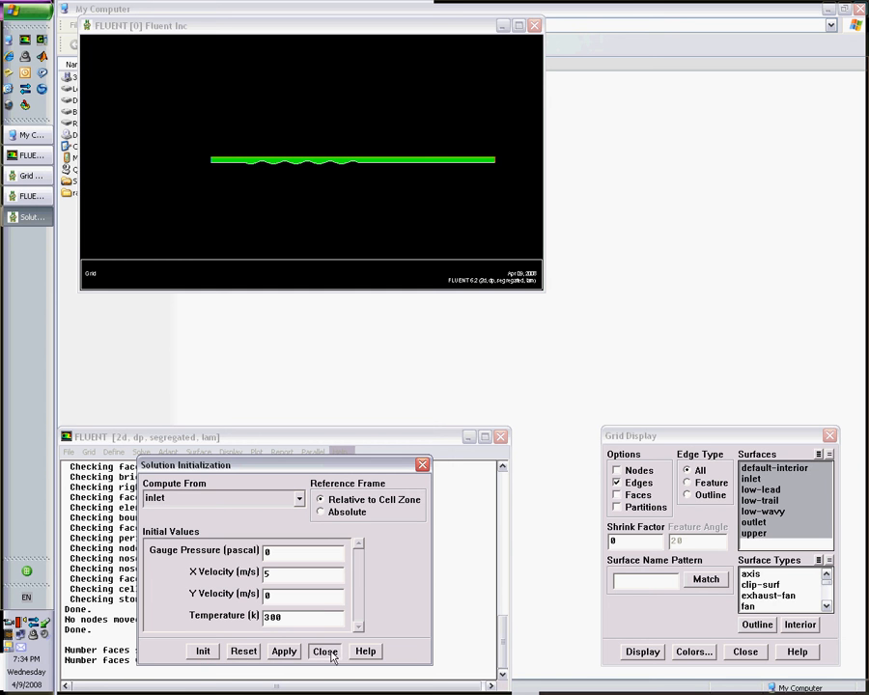
{"action": "left_click", "coordinate": [324, 650]}
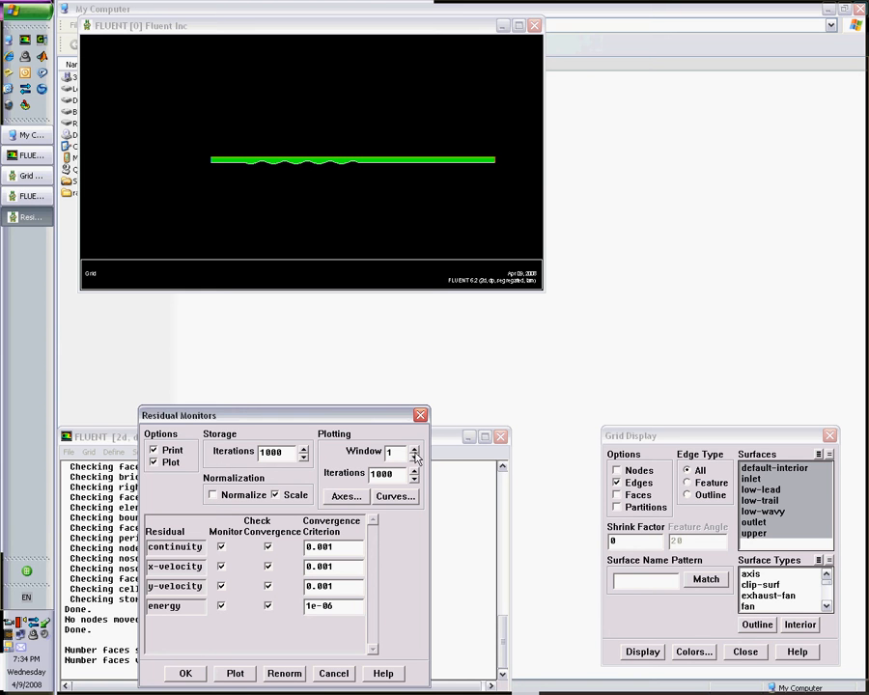
{"action": "mouse_move", "coordinate": [301, 552]}
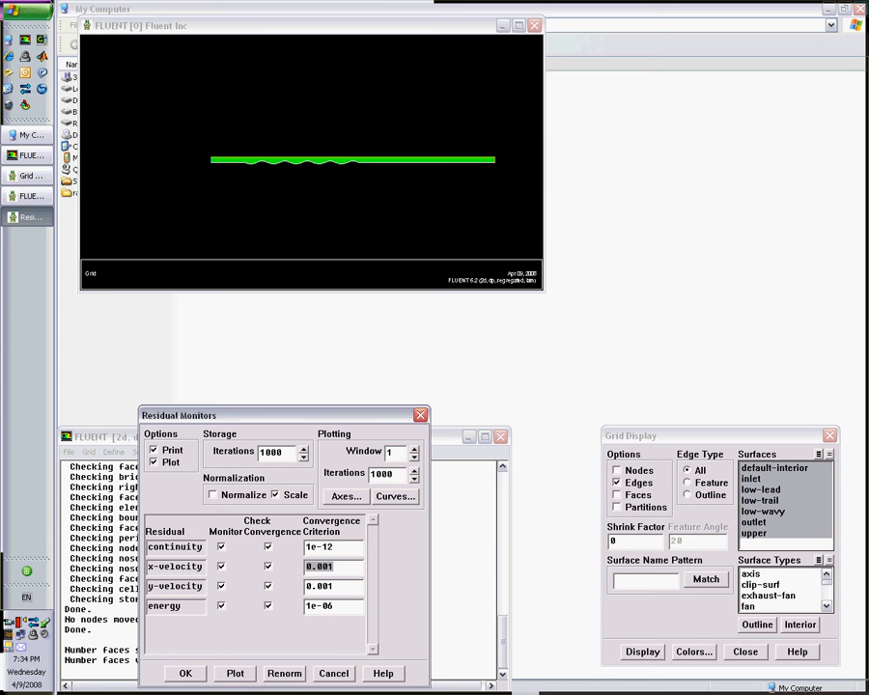
Enter 1e-12 convergence criteria for continuity, x-velocity, y-velocity and energy residuals.
{"action": "type", "text": "1e-12"}
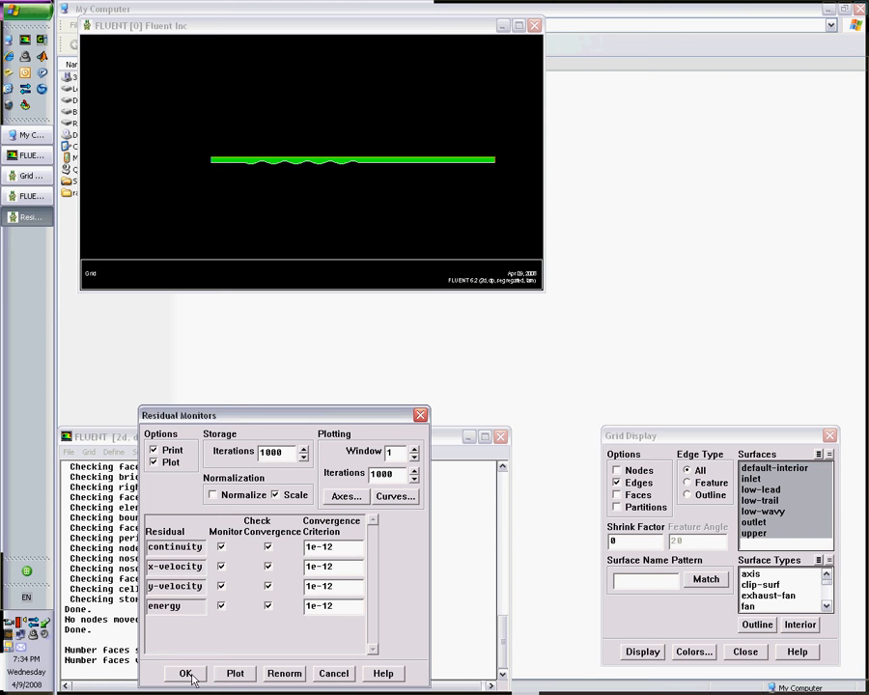
{"action": "left_click", "coordinate": [185, 672]}
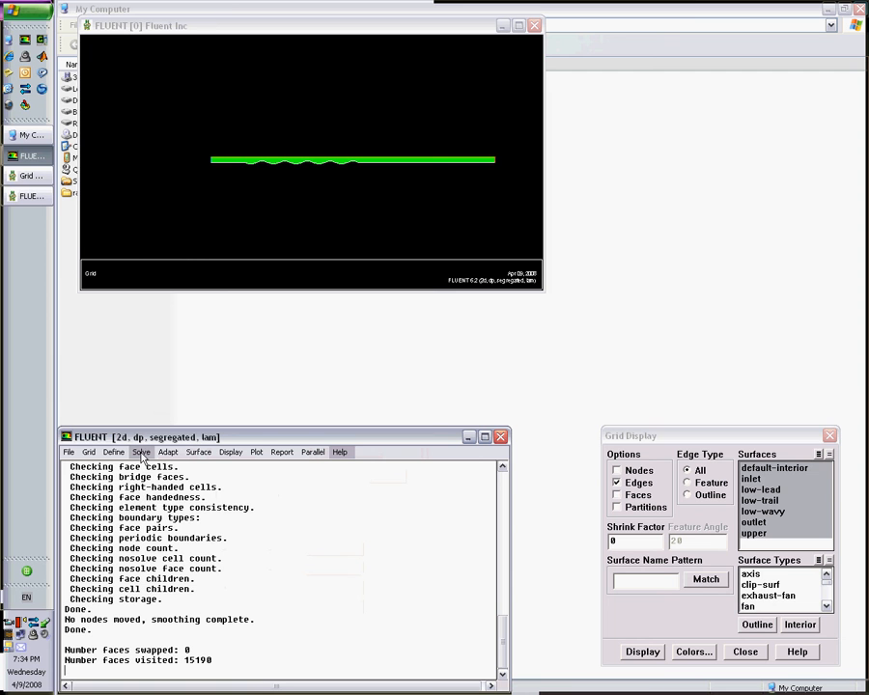
Bring up the Iterate panel from the Solve menu.
{"action": "left_click", "coordinate": [141, 452]}
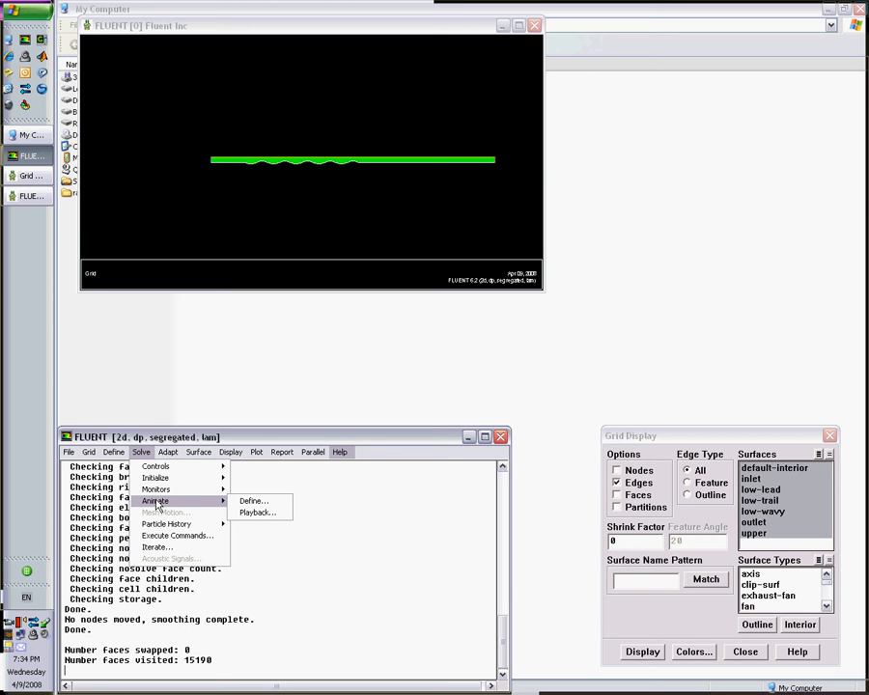
{"action": "mouse_move", "coordinate": [224, 502]}
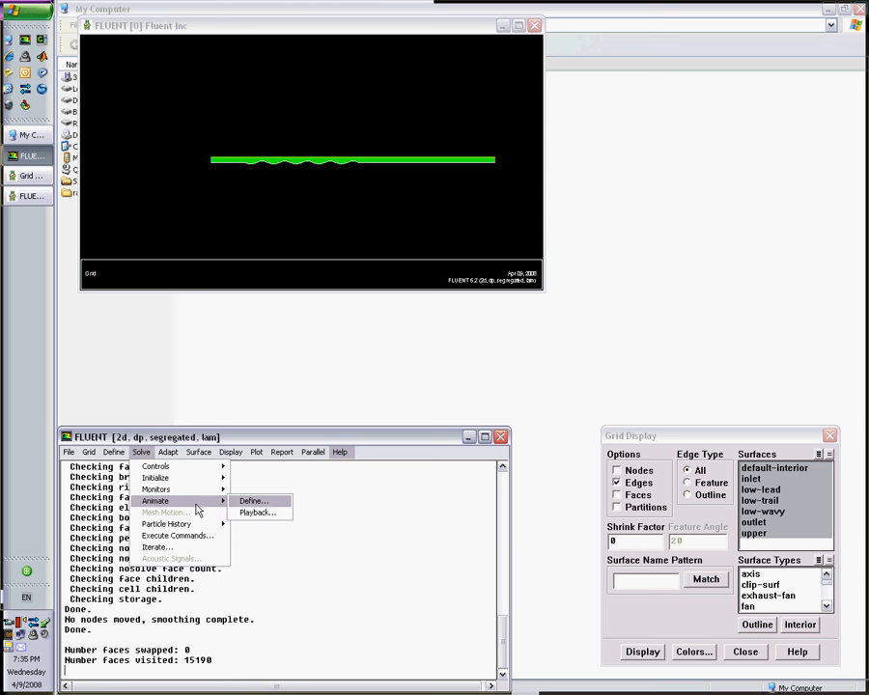
{"action": "mouse_move", "coordinate": [177, 537]}
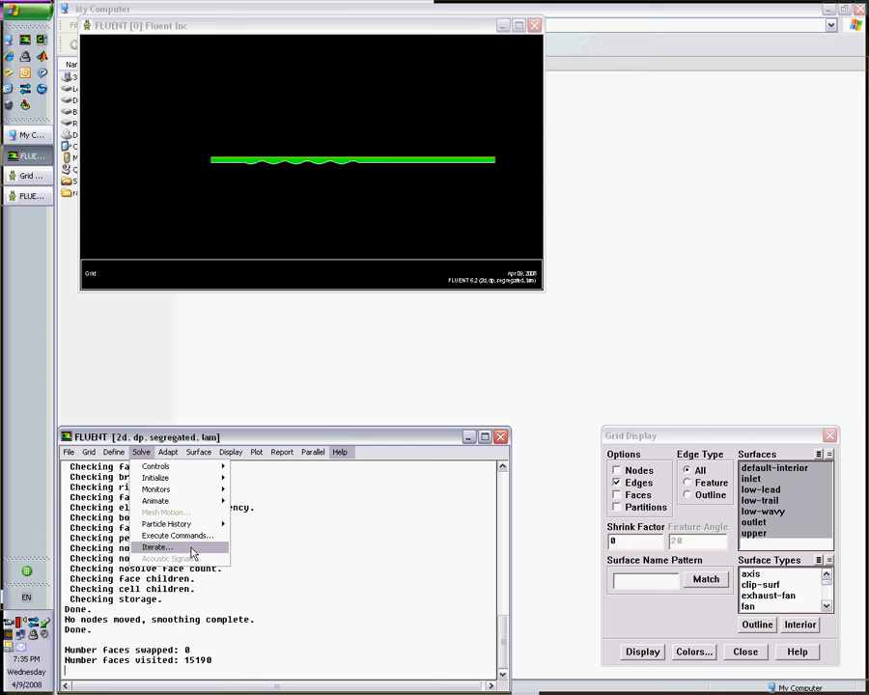
{"action": "left_click", "coordinate": [157, 549]}
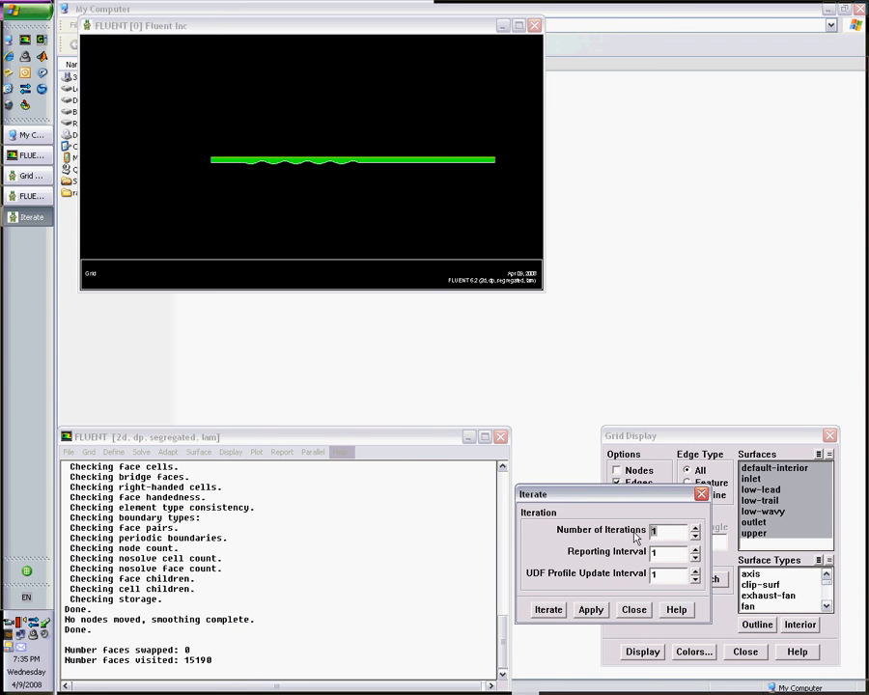
Run the solver for 10000 iterations so the scaled residuals plot updates.
{"action": "type", "text": "100000"}
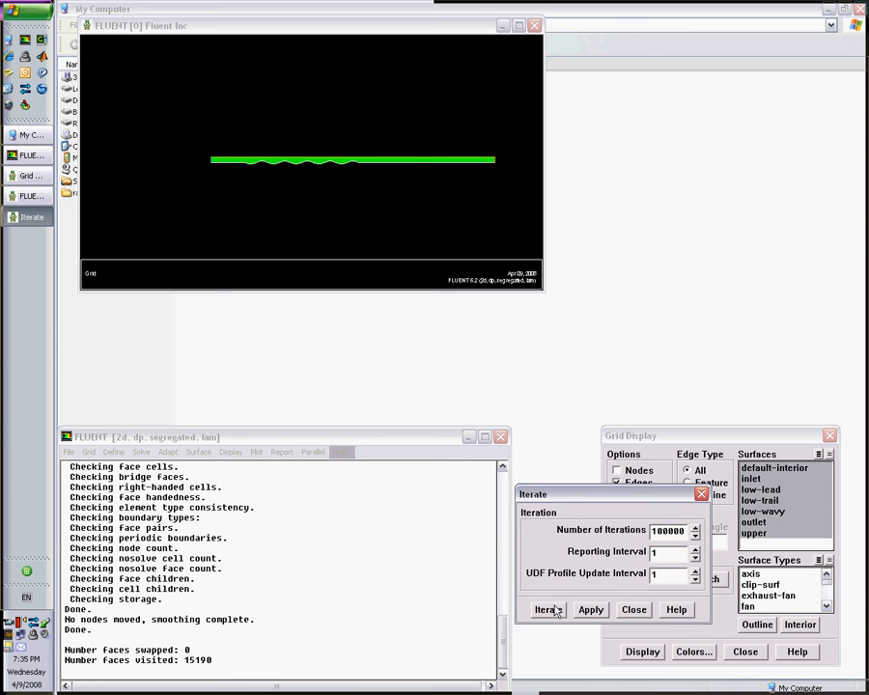
{"action": "left_click", "coordinate": [548, 610]}
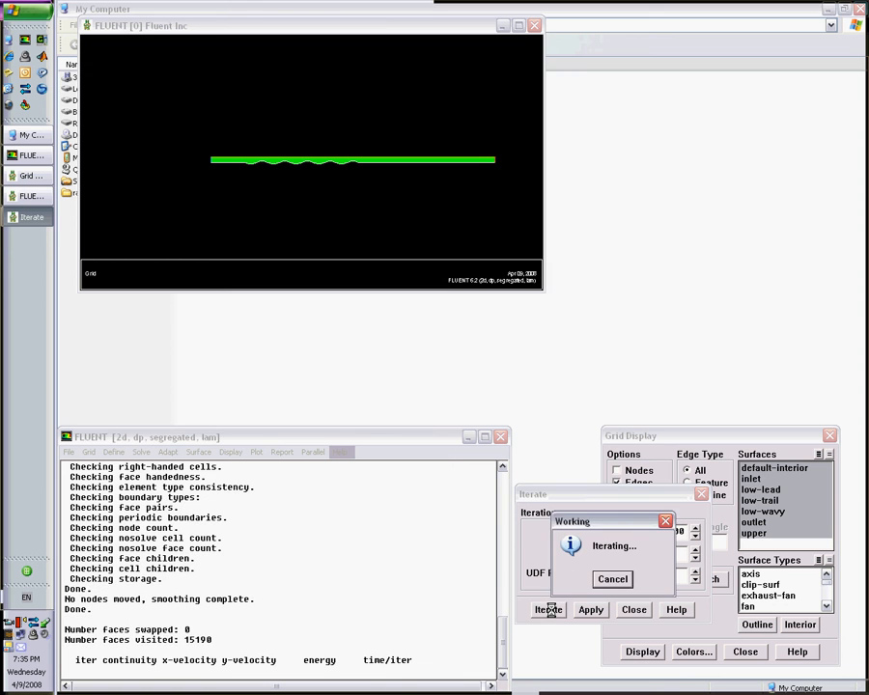
{"action": "left_click", "coordinate": [548, 610]}
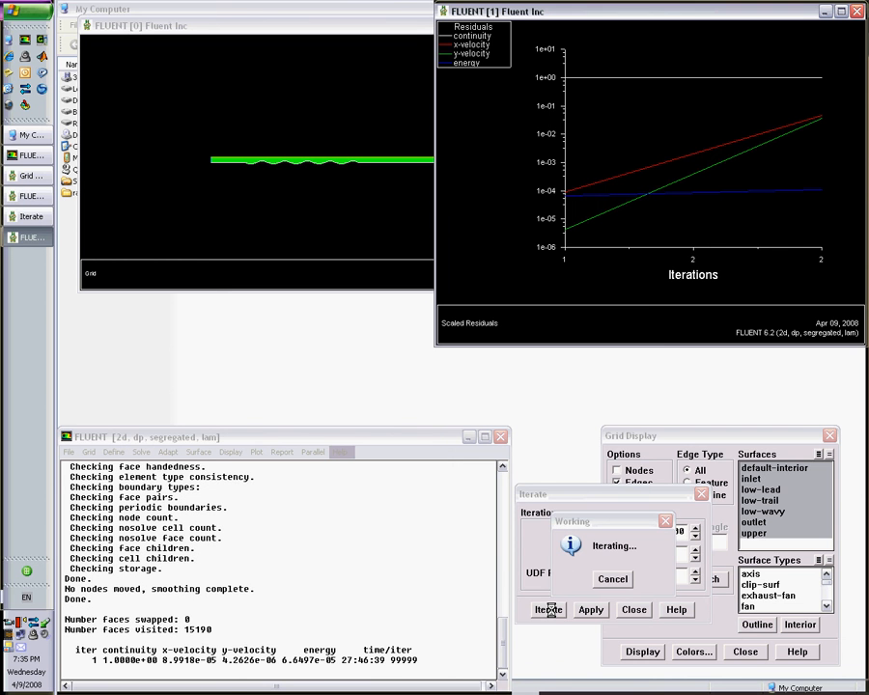